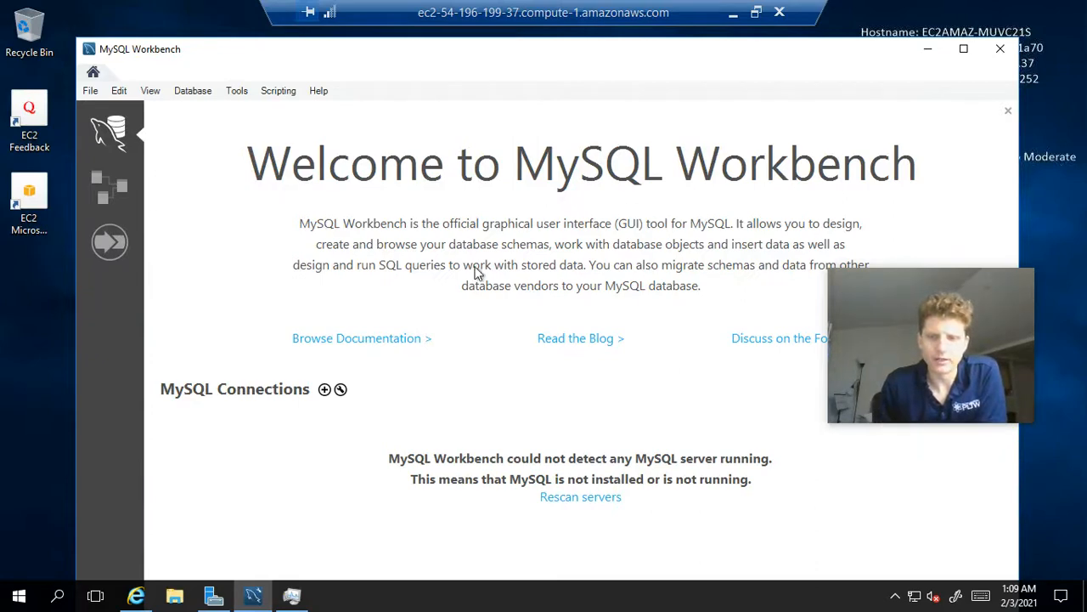
mouse_move(665, 291)
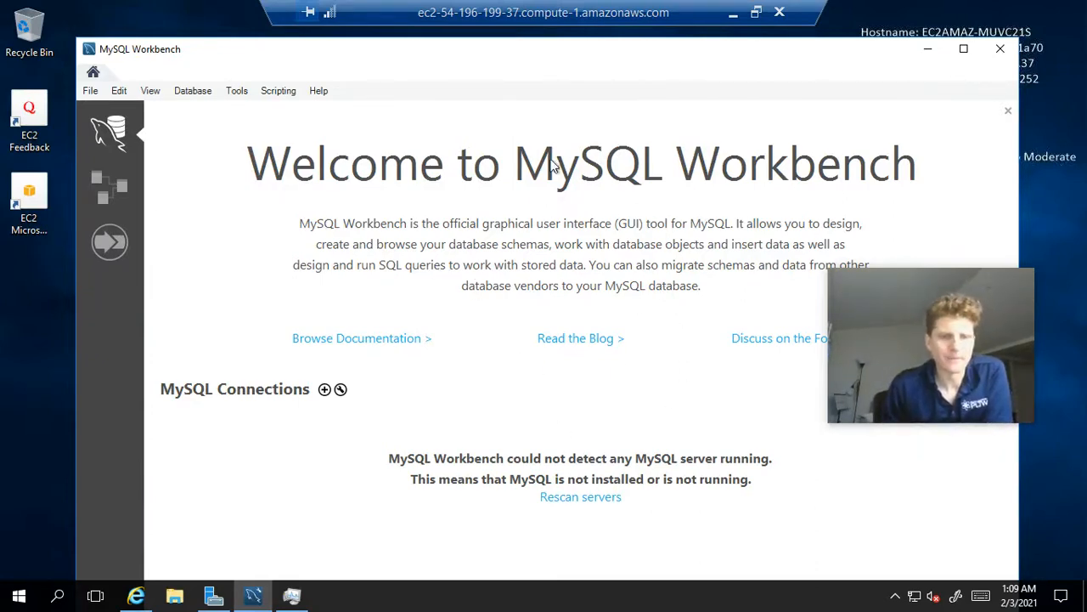
mouse_move(329, 330)
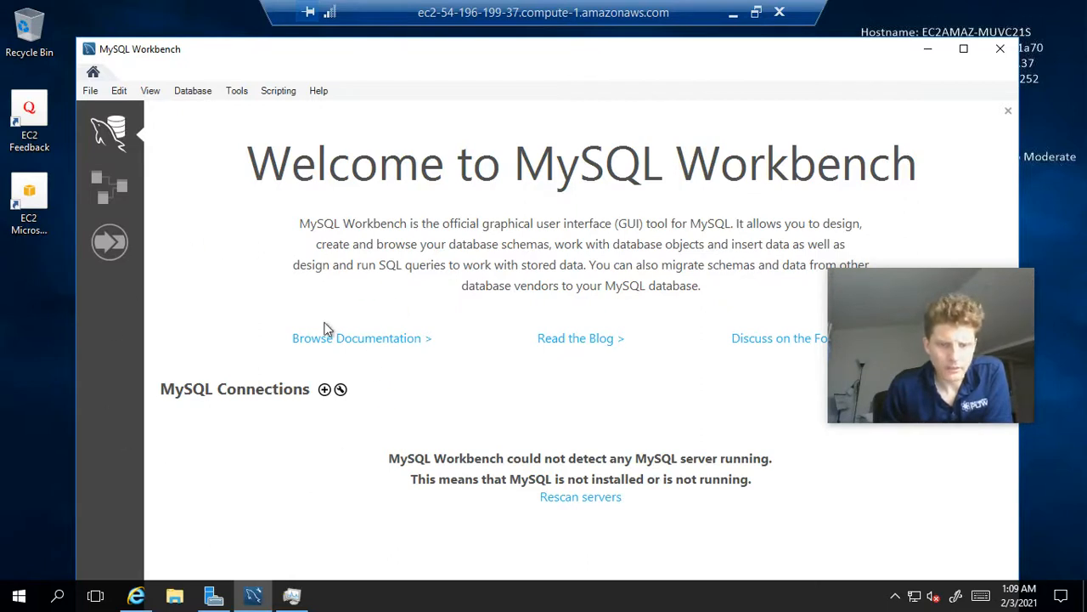
mouse_move(164, 410)
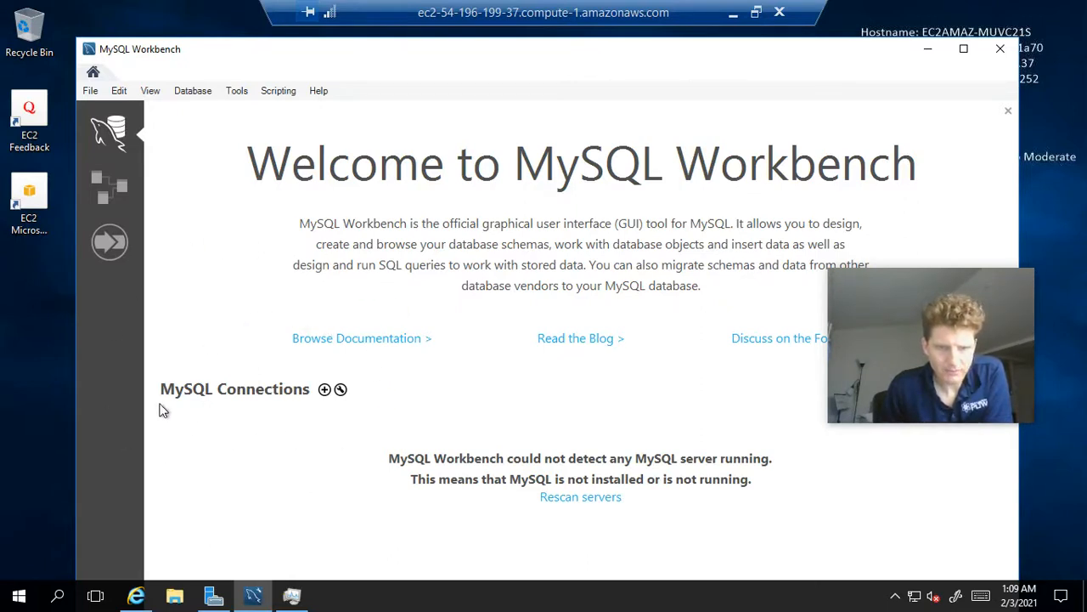
mouse_move(455, 480)
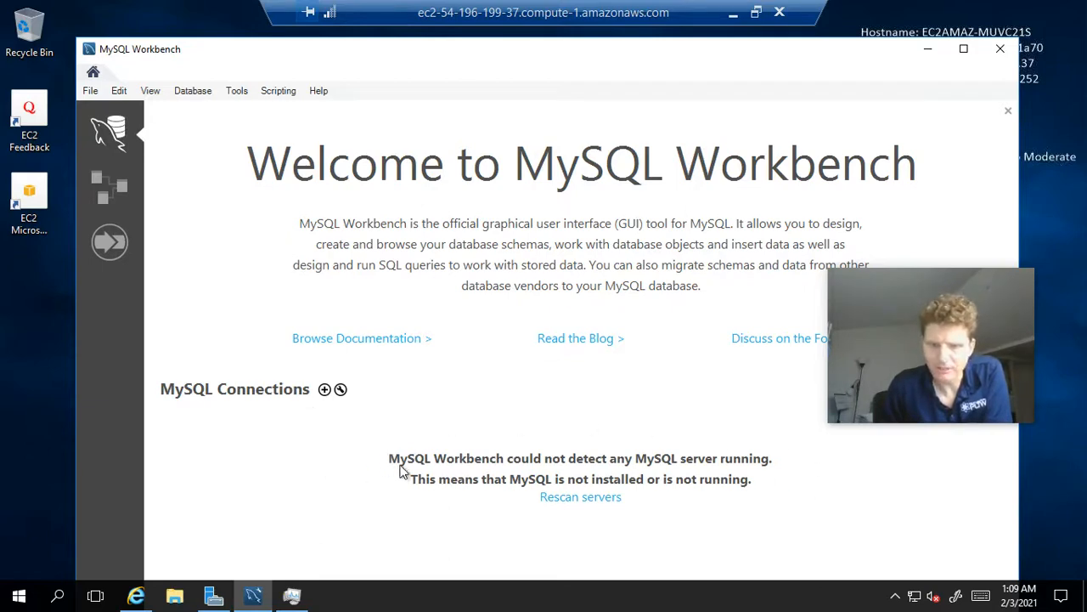
mouse_move(533, 472)
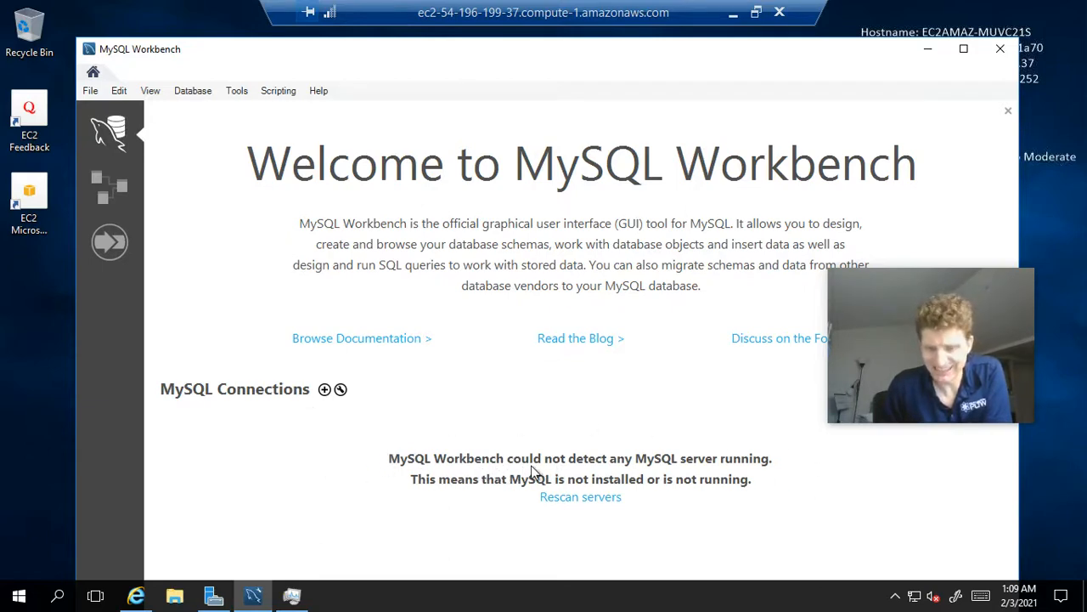
mouse_move(763, 436)
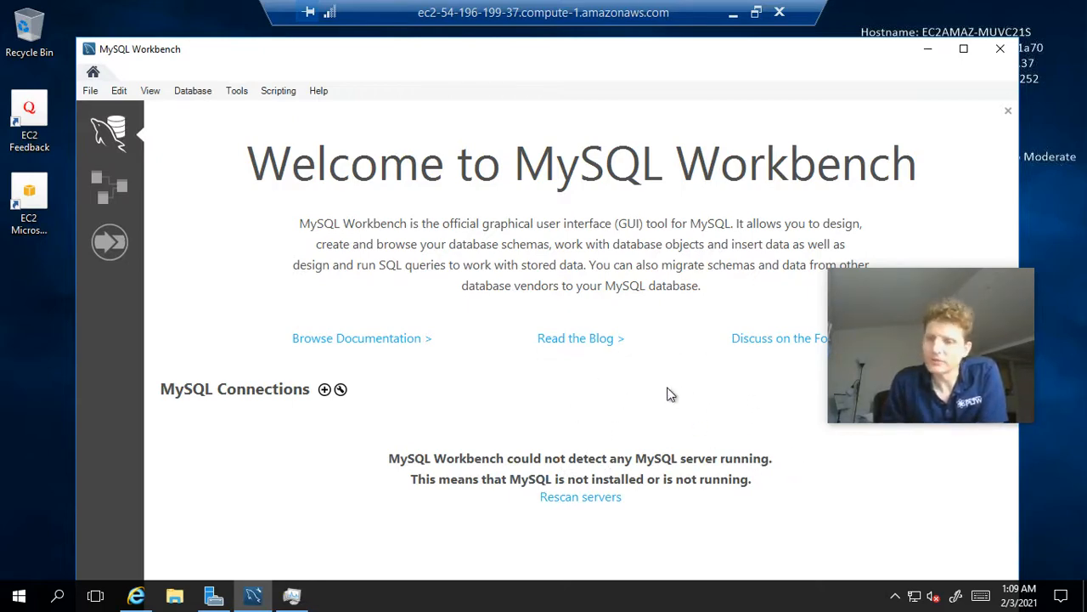
mouse_move(583, 384)
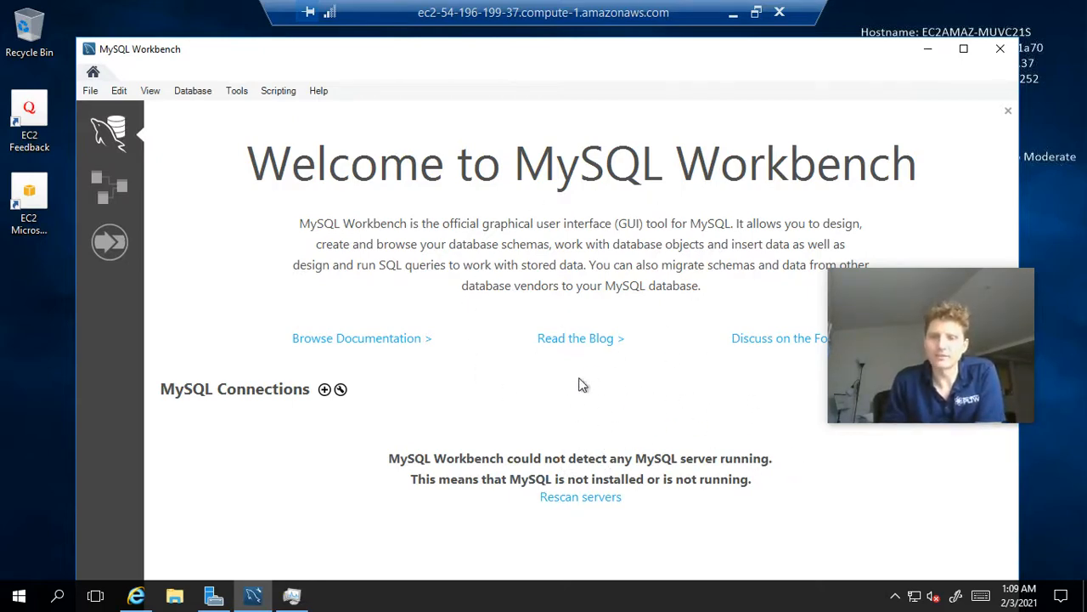
mouse_move(529, 339)
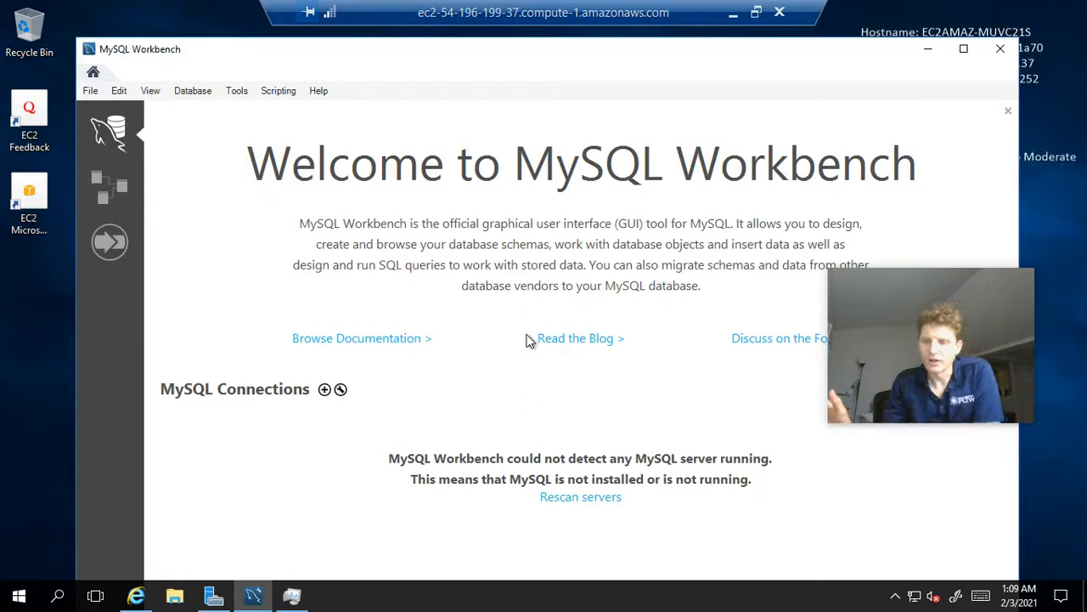
mouse_move(261, 380)
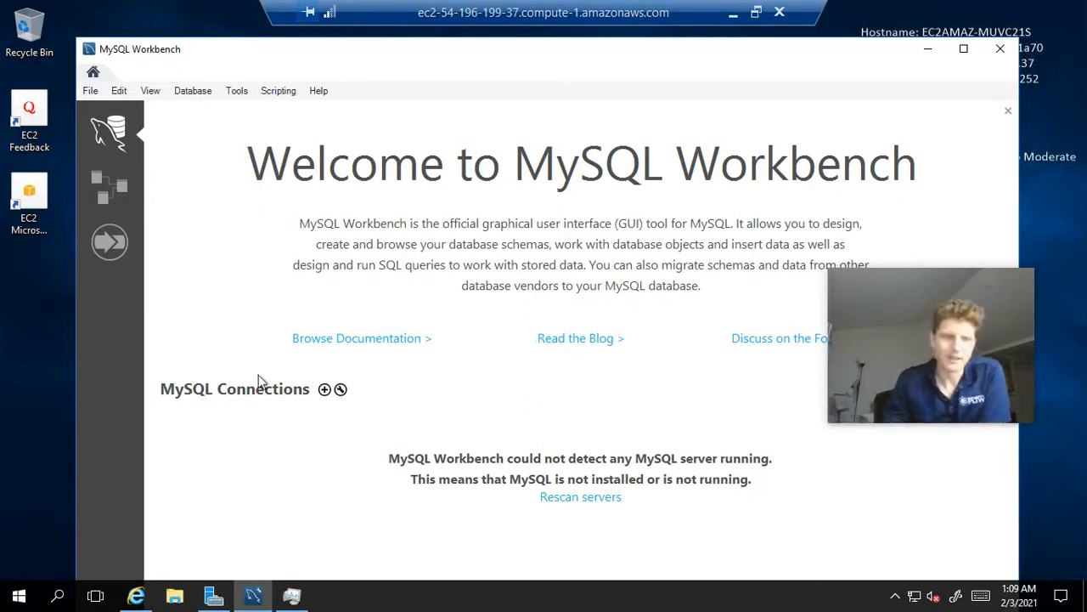
mouse_move(320, 414)
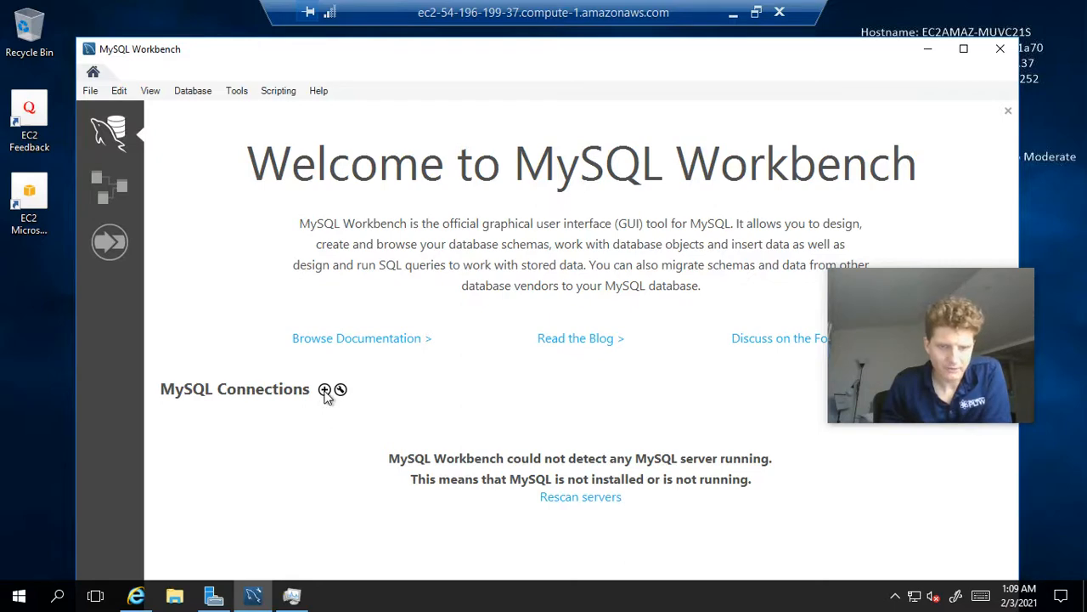
- Add a new MySQL connection and enter myfirstsql as its connection name
left_click(325, 389)
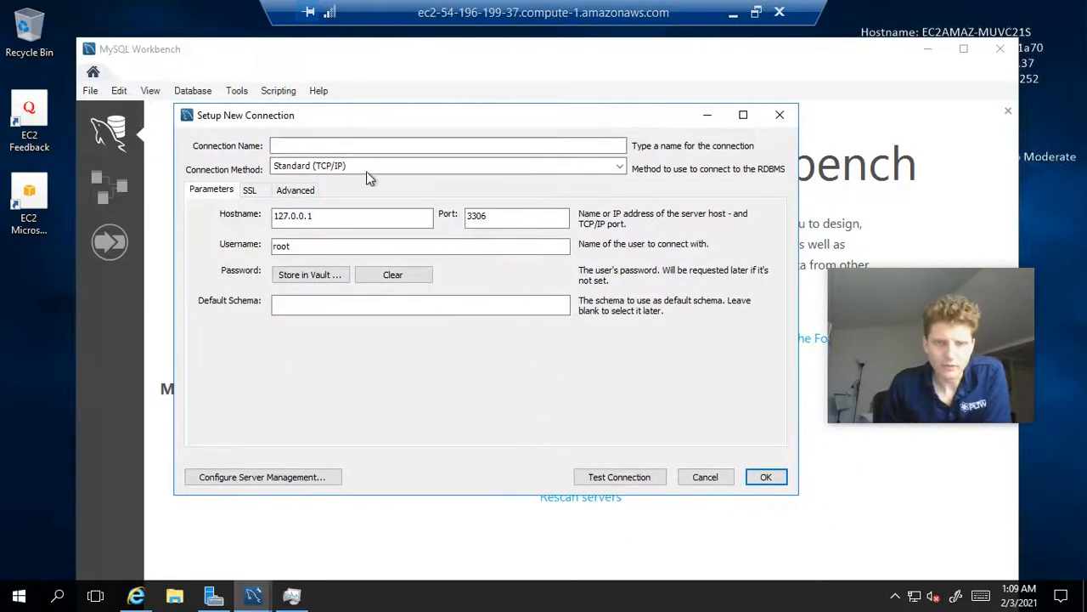
left_click(447, 145)
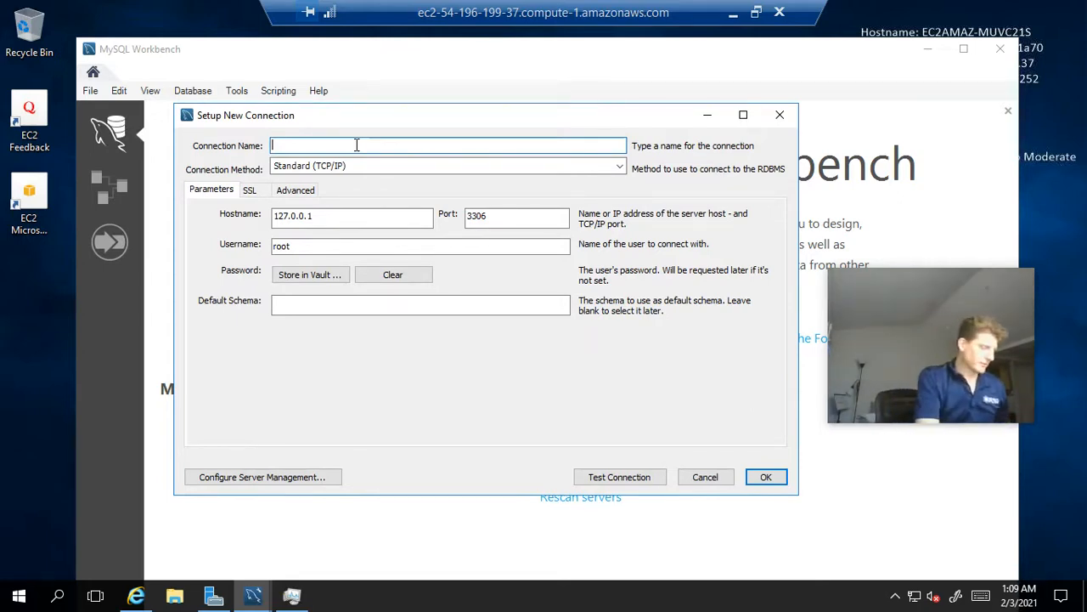
type("myfirs")
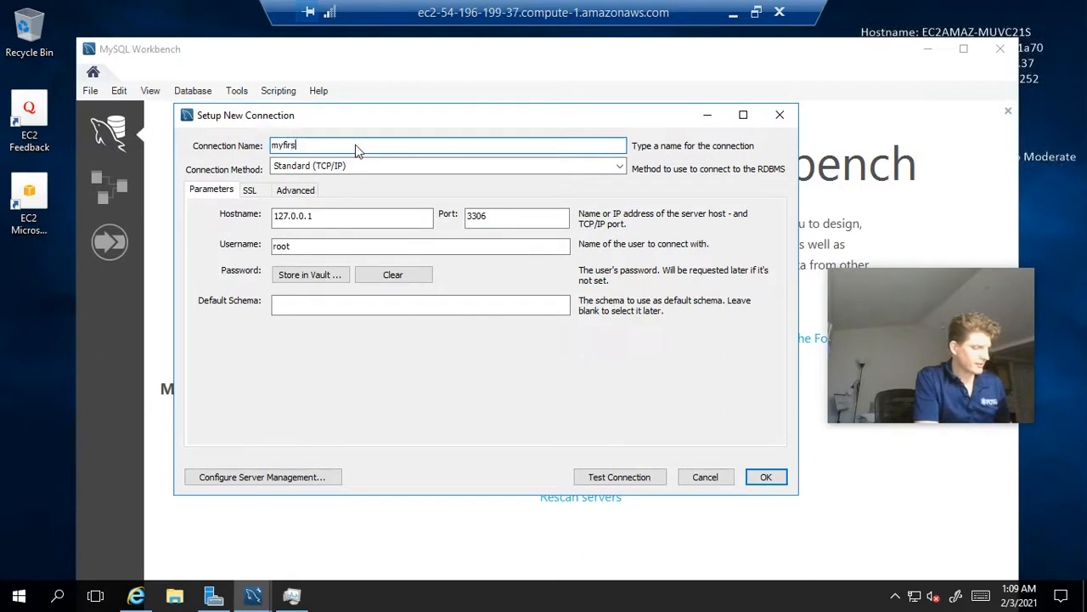
type("tsql")
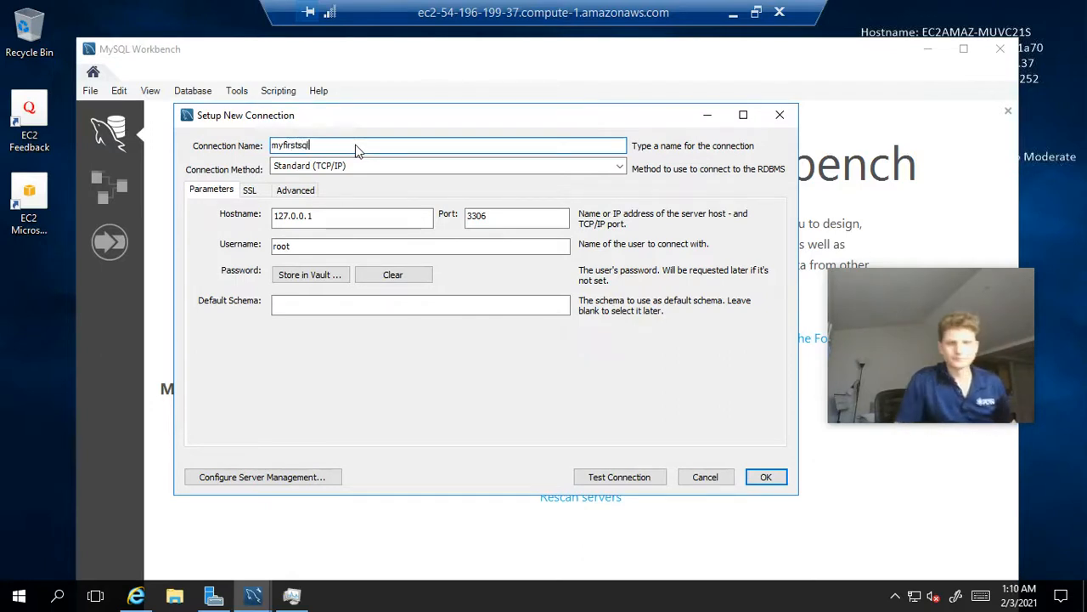
mouse_move(334, 183)
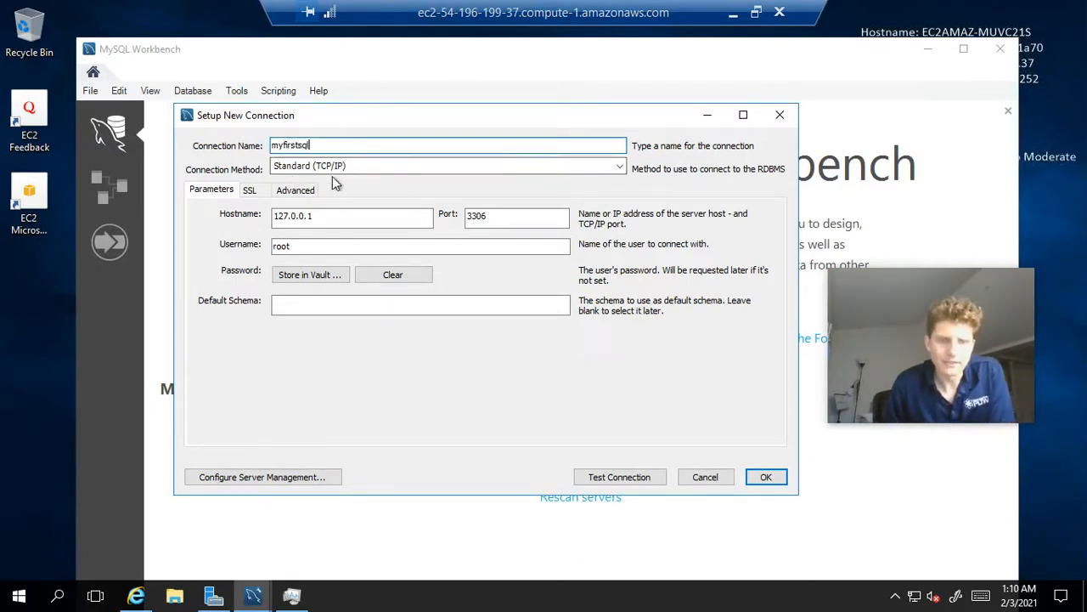
mouse_move(777, 188)
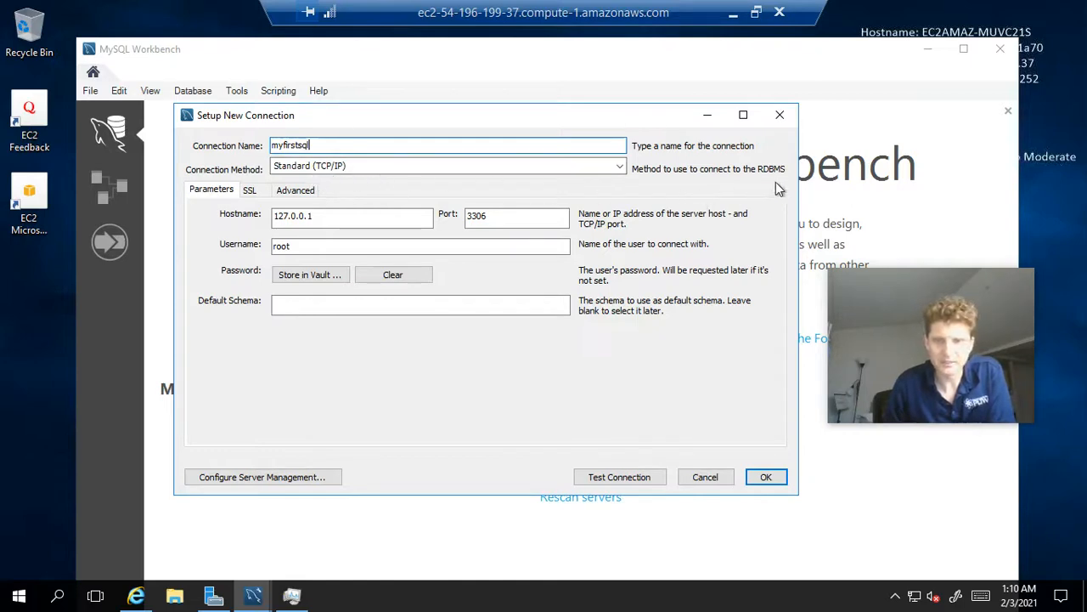
mouse_move(455, 195)
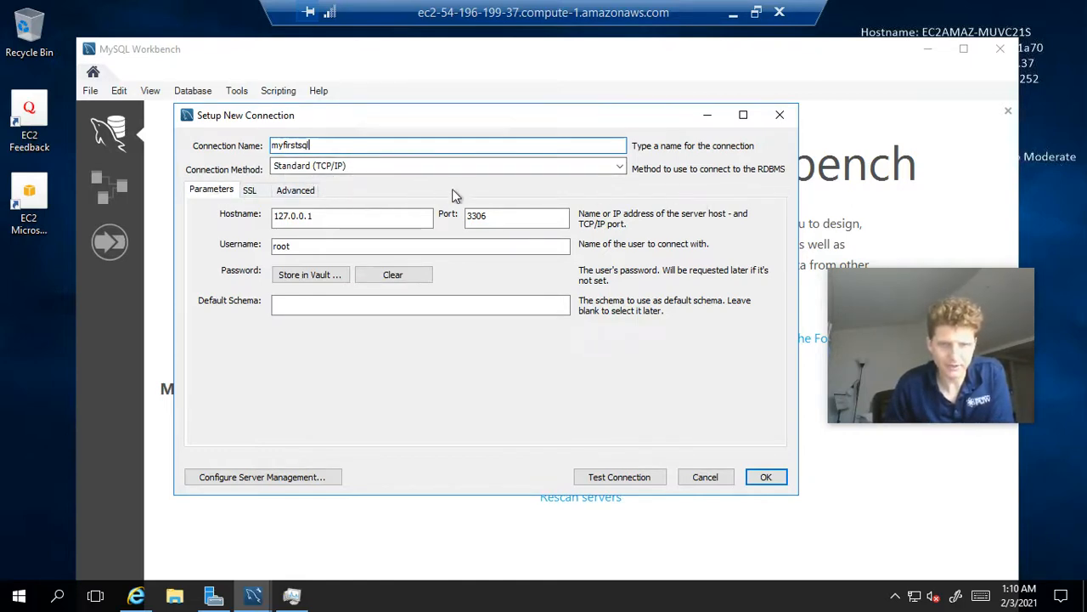
mouse_move(456, 224)
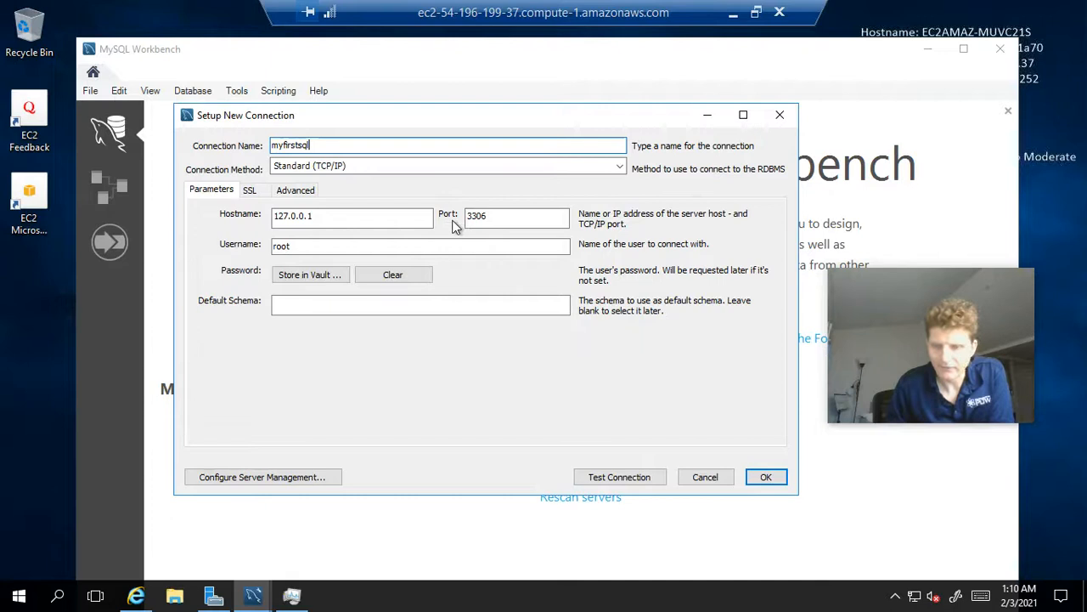
mouse_move(508, 240)
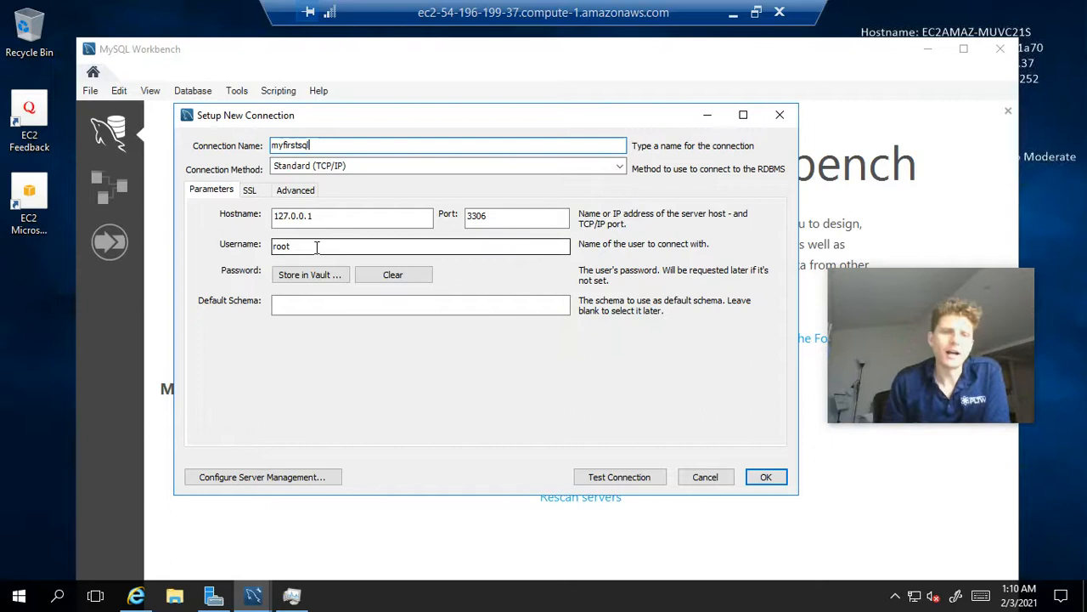
double_click(281, 246)
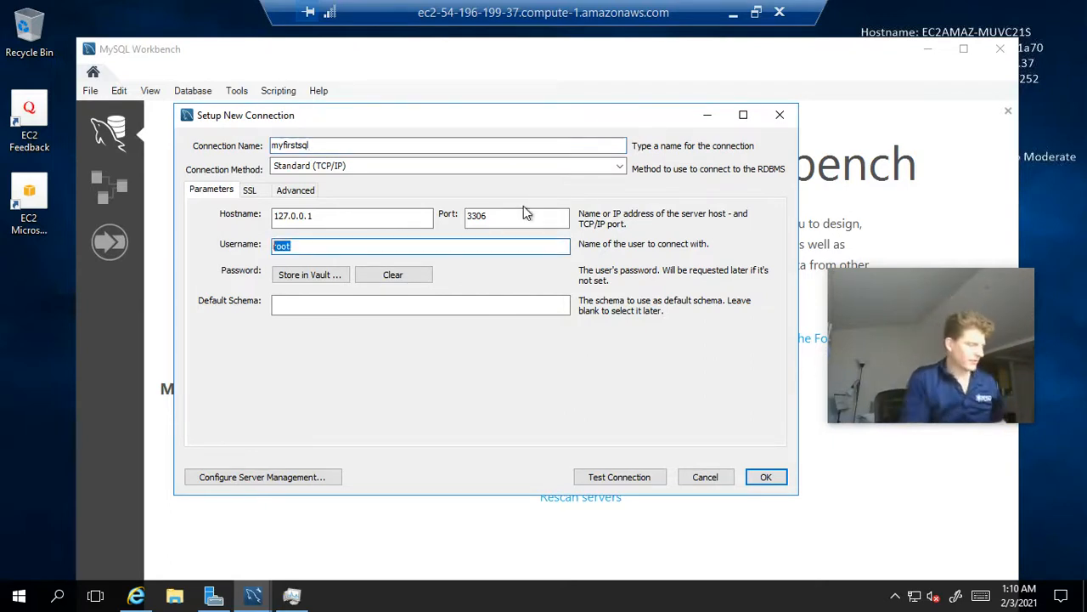
type("admin")
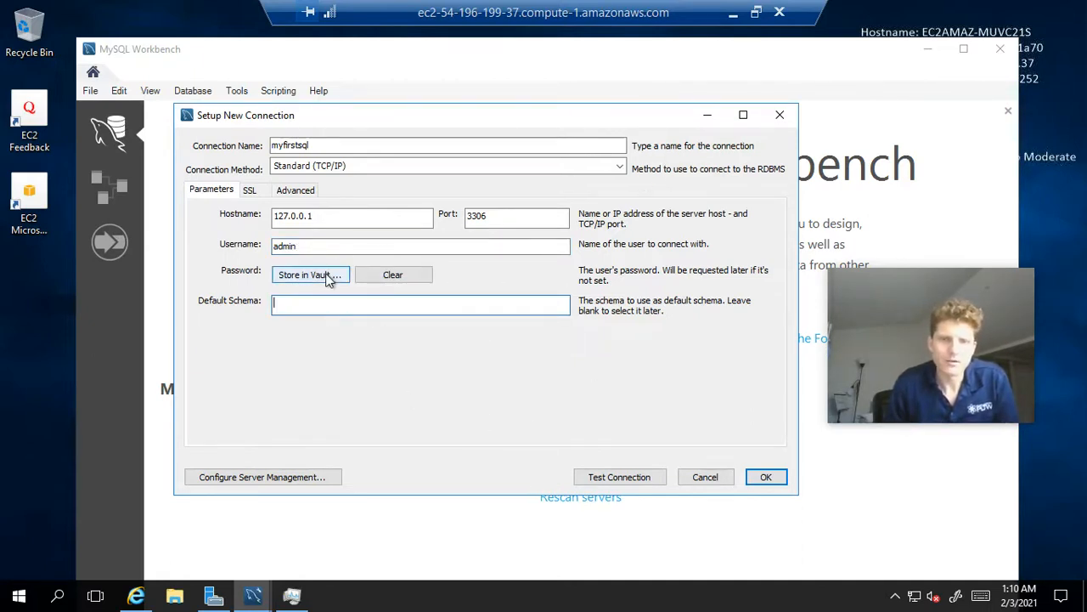
left_click(309, 275)
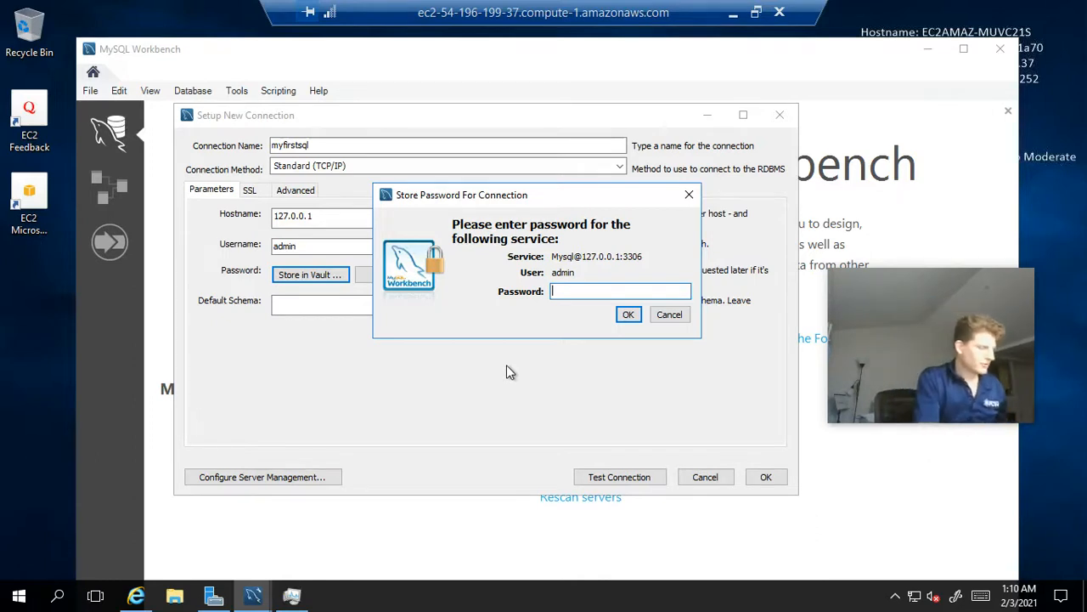
mouse_move(365, 286)
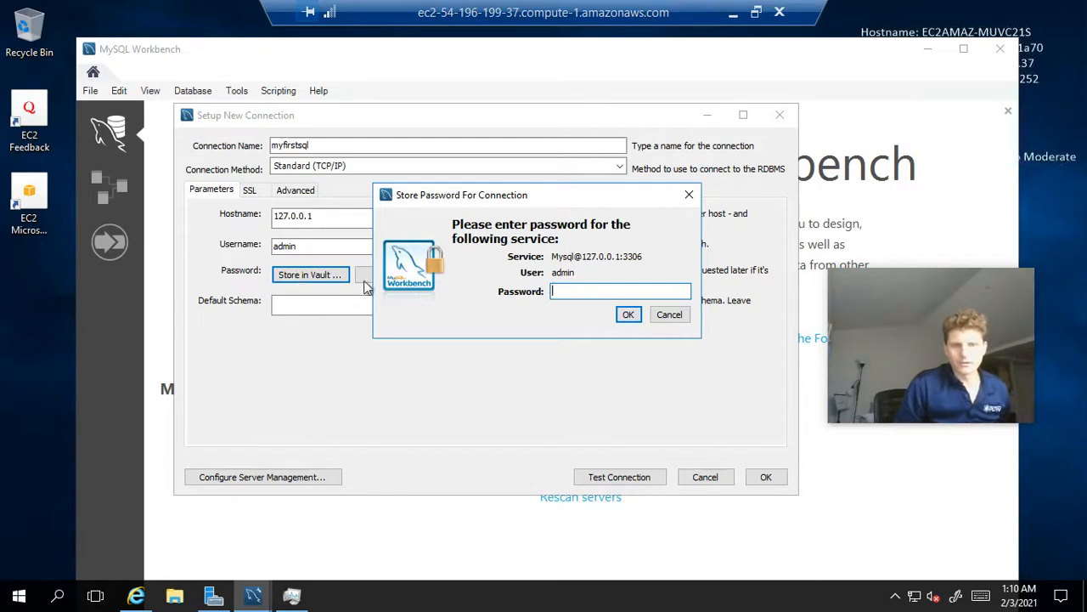
mouse_move(527, 378)
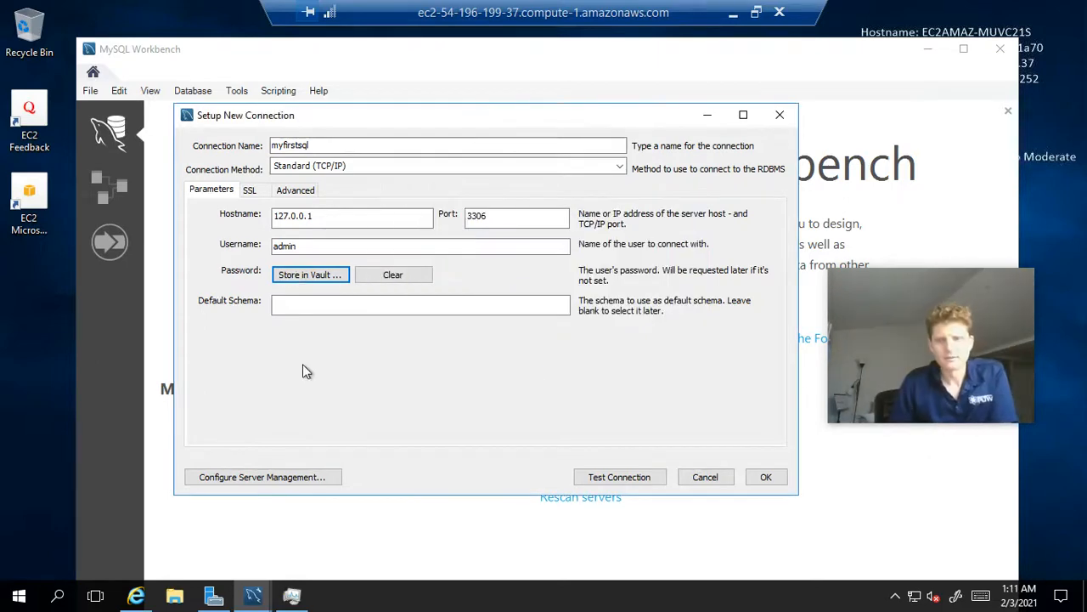
mouse_move(426, 341)
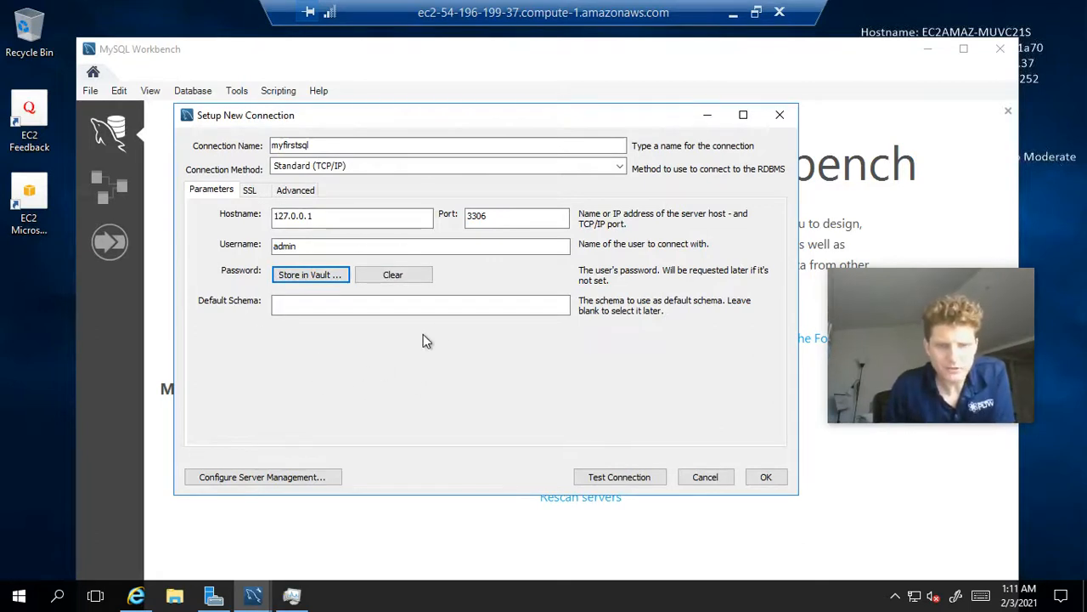
mouse_move(383, 360)
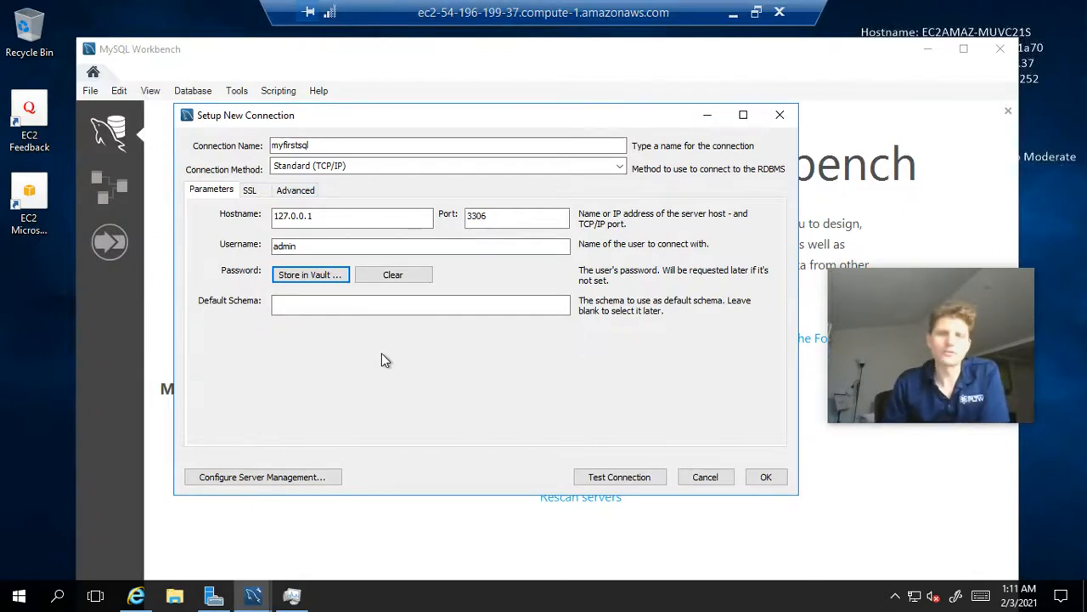
mouse_move(680, 420)
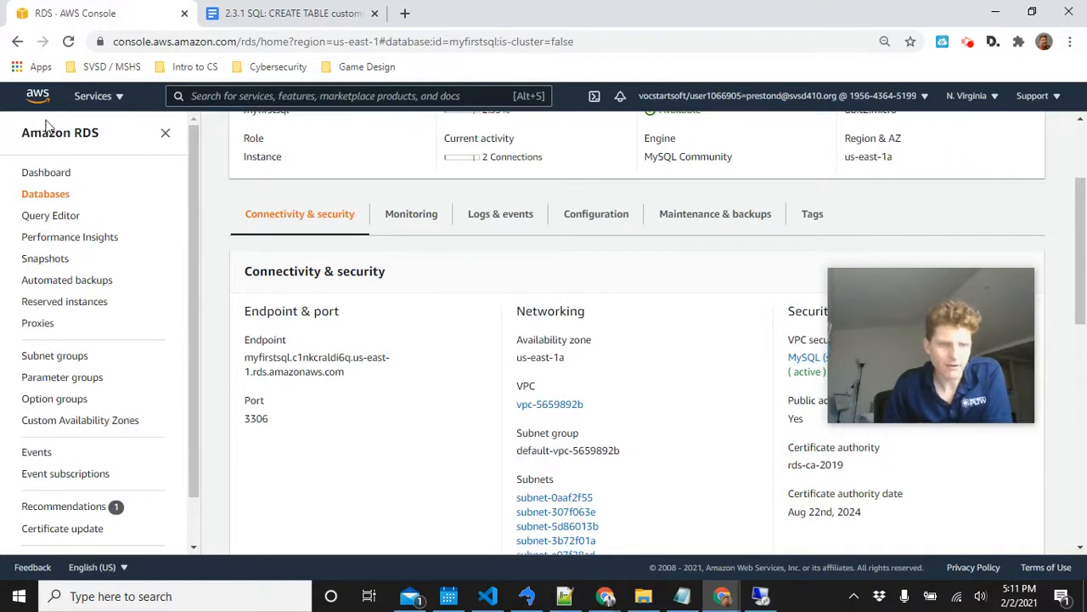
mouse_move(305, 241)
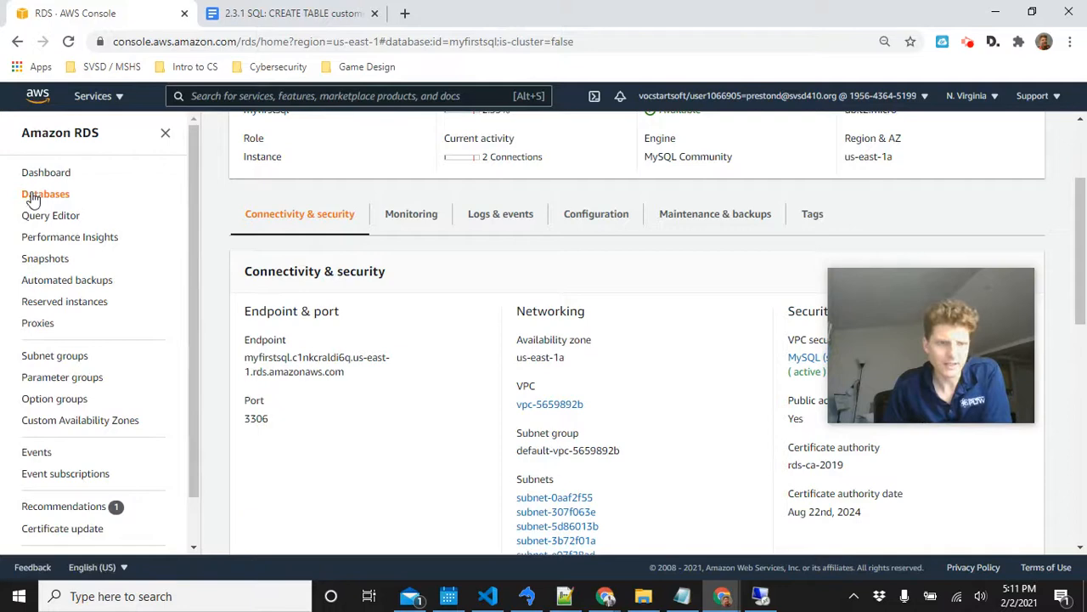
- Open the myfirstsql instance from the RDS Databases list and scroll to its endpoint
left_click(45, 194)
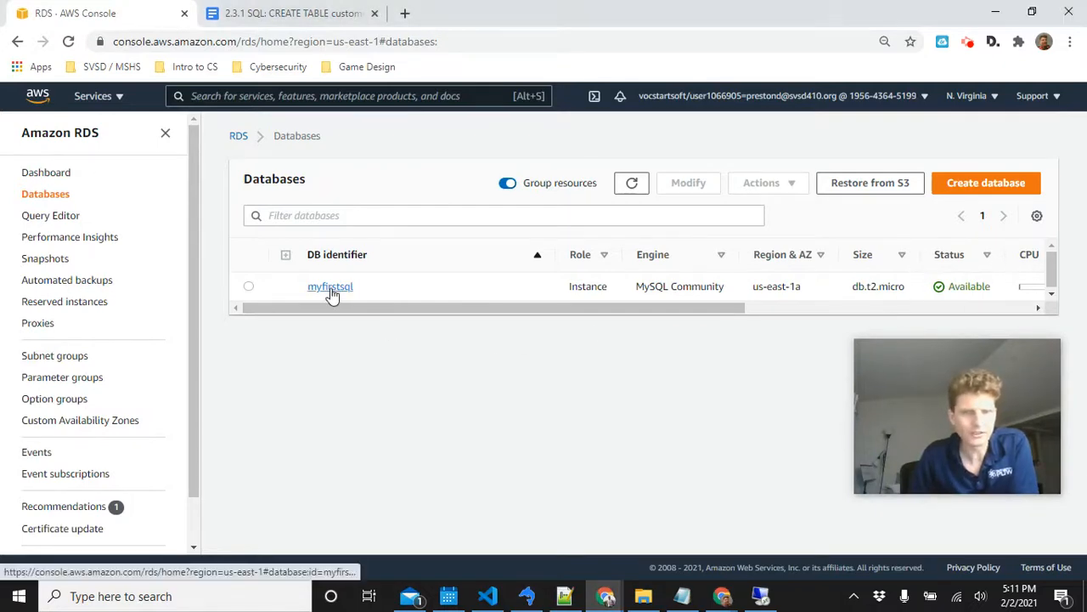
left_click(329, 286)
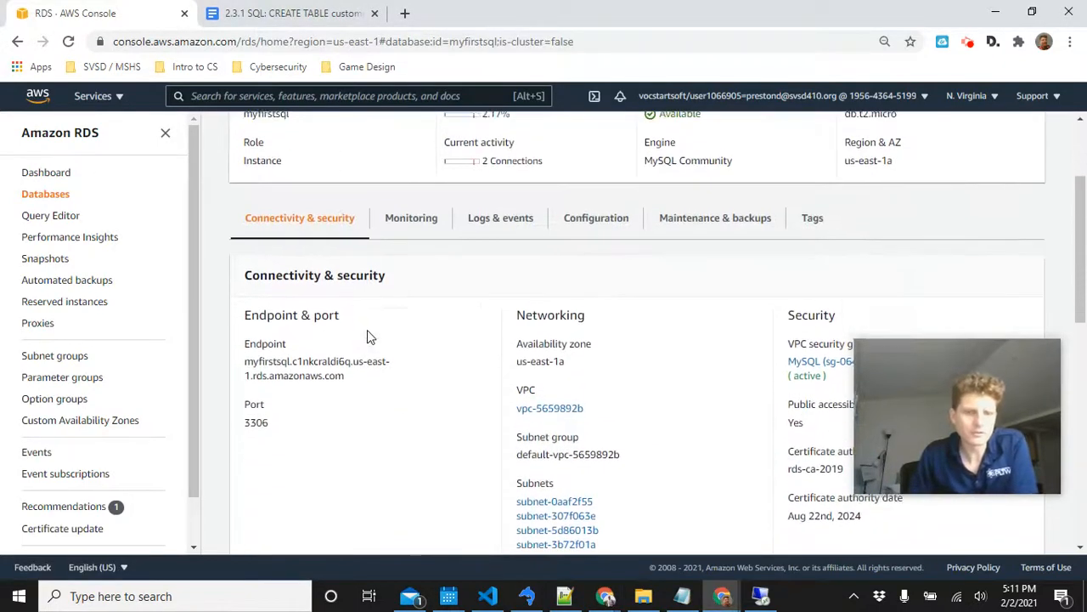
scroll("down", 3)
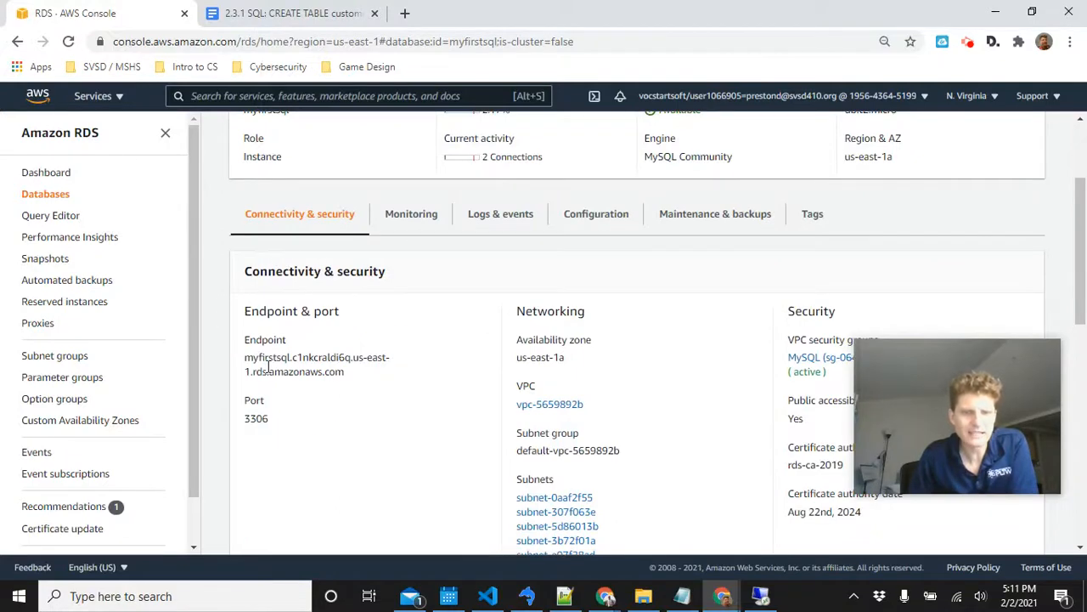
mouse_move(387, 263)
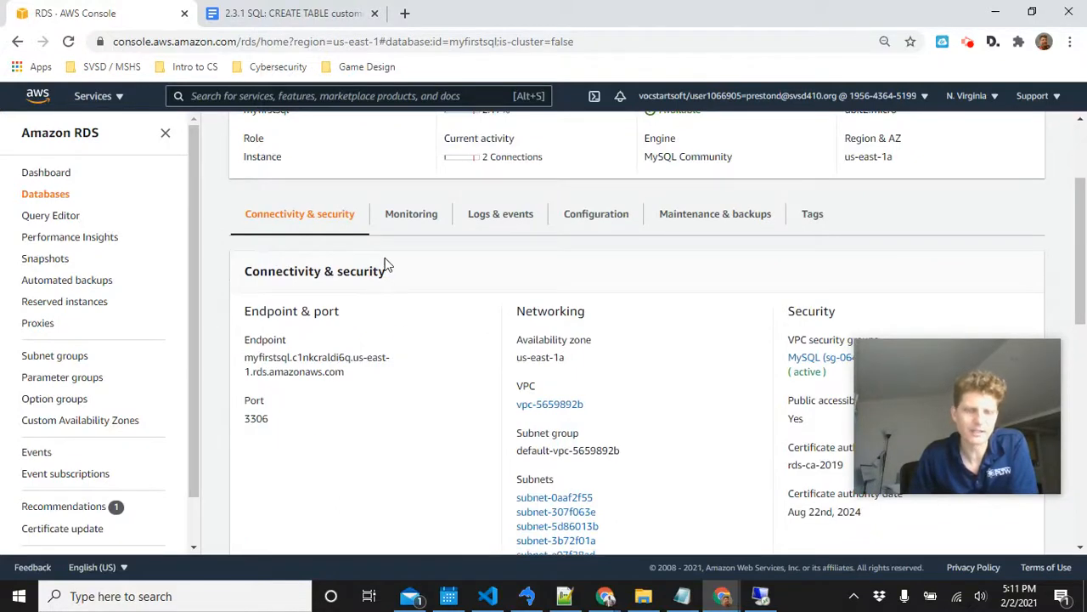
mouse_move(353, 364)
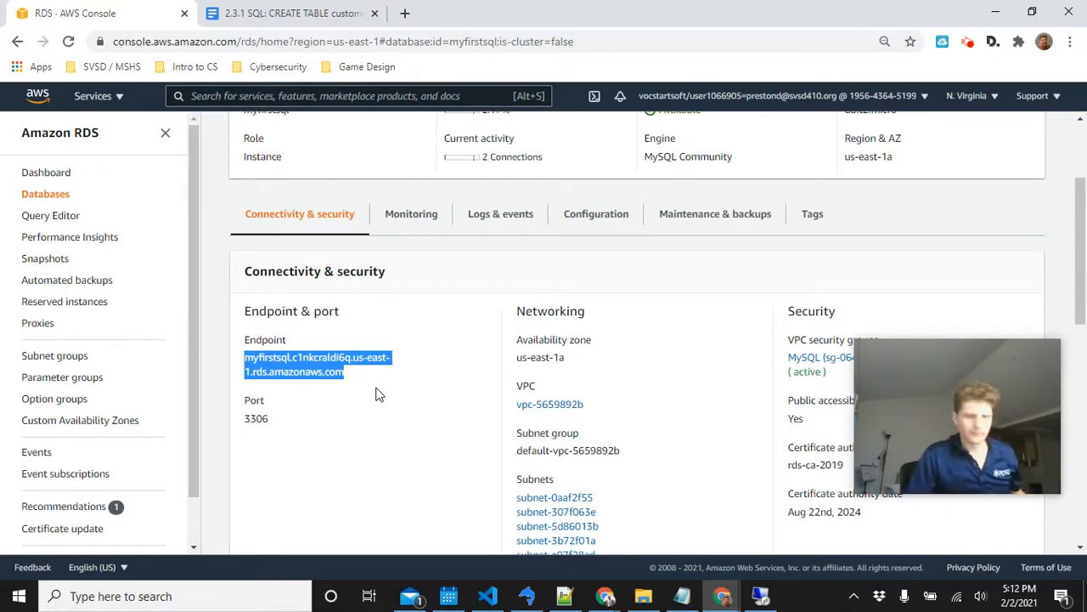
mouse_move(270, 393)
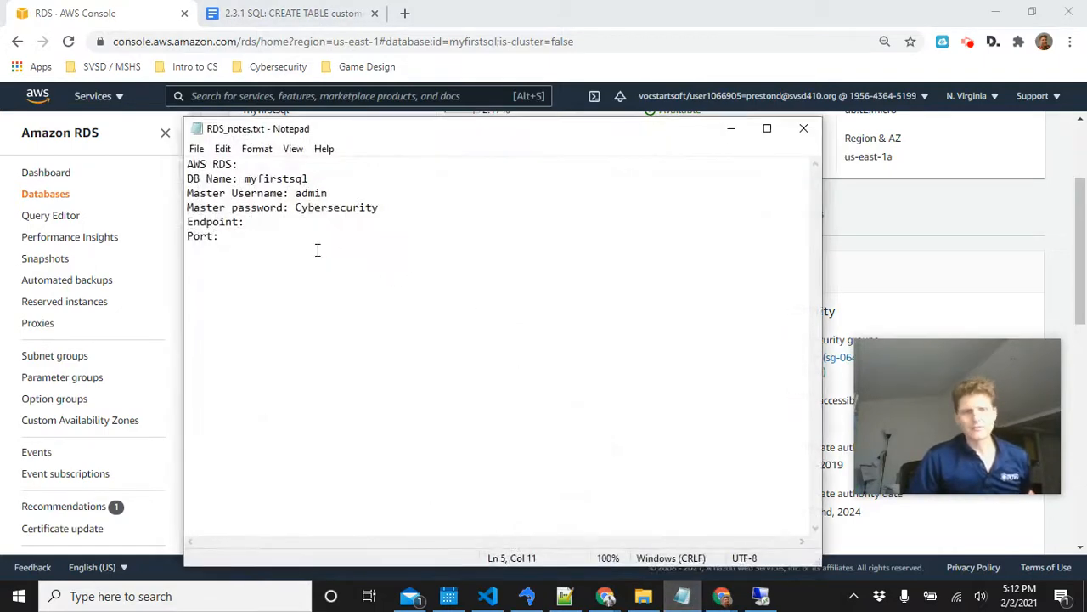
- Note endpoint myfirstsql.c1nkcraldi6q.us-east-1.rds.amazonaws.com and port 3306 in RDS_notes.txt
type("myfirstsql.c1nkcraldi6q.us-east-1.rds.amazonaws.com")
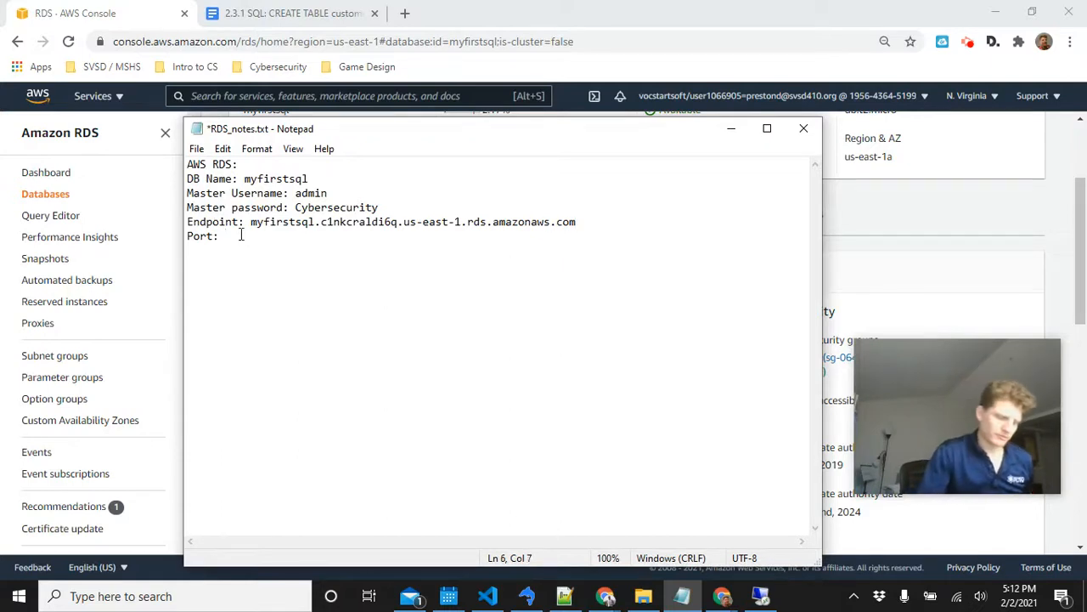
type("3306")
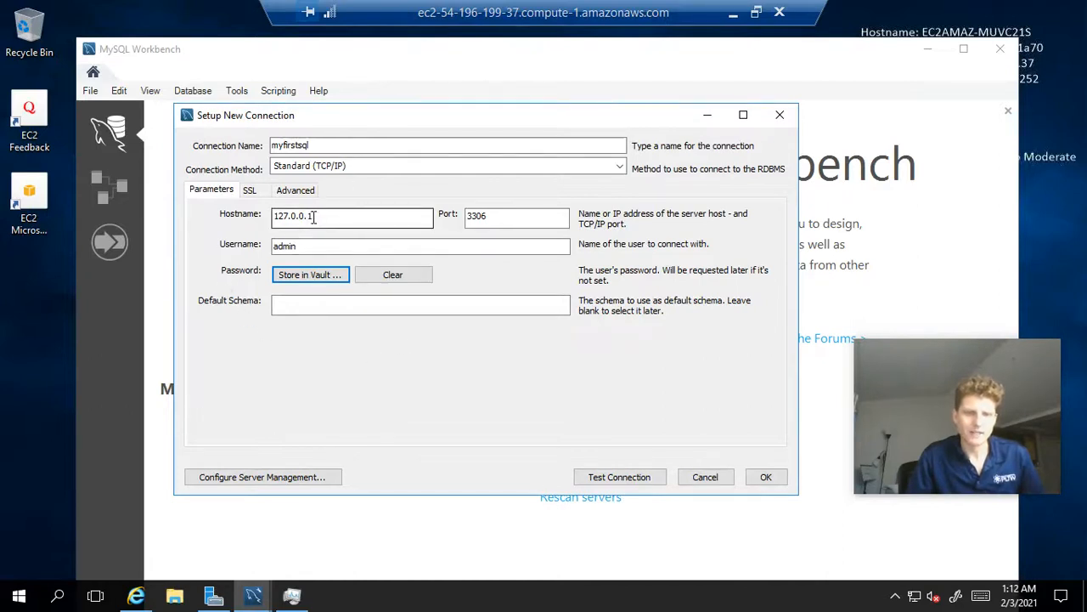
- Replace the hostname with the RDS endpoint, pass Test Connection, and save the connection
triple_click(352, 216)
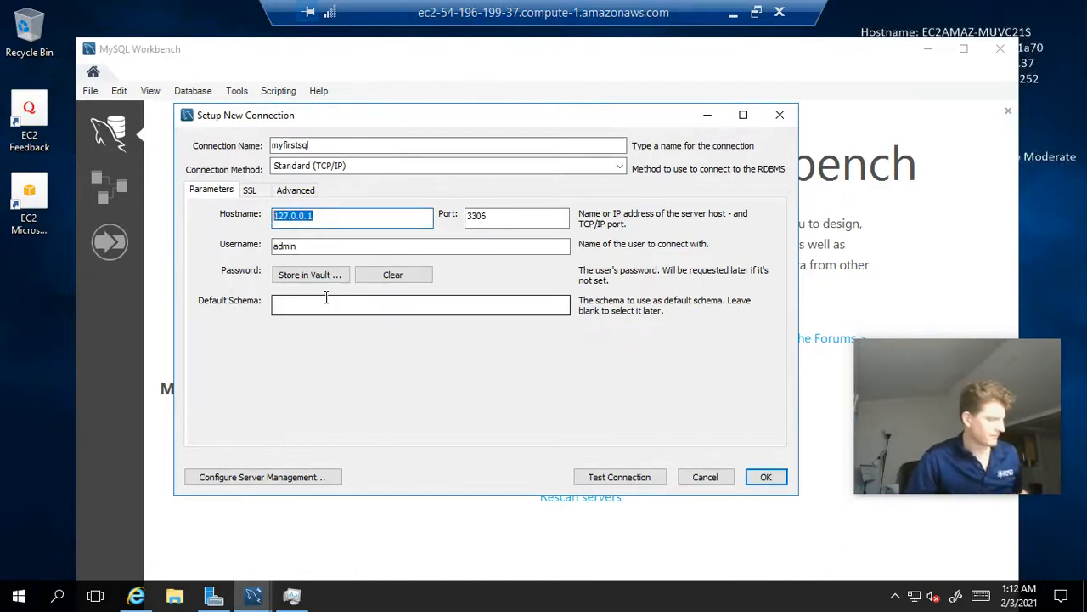
type("kcraldi6q.us-east-1.rds.amazonaws.com")
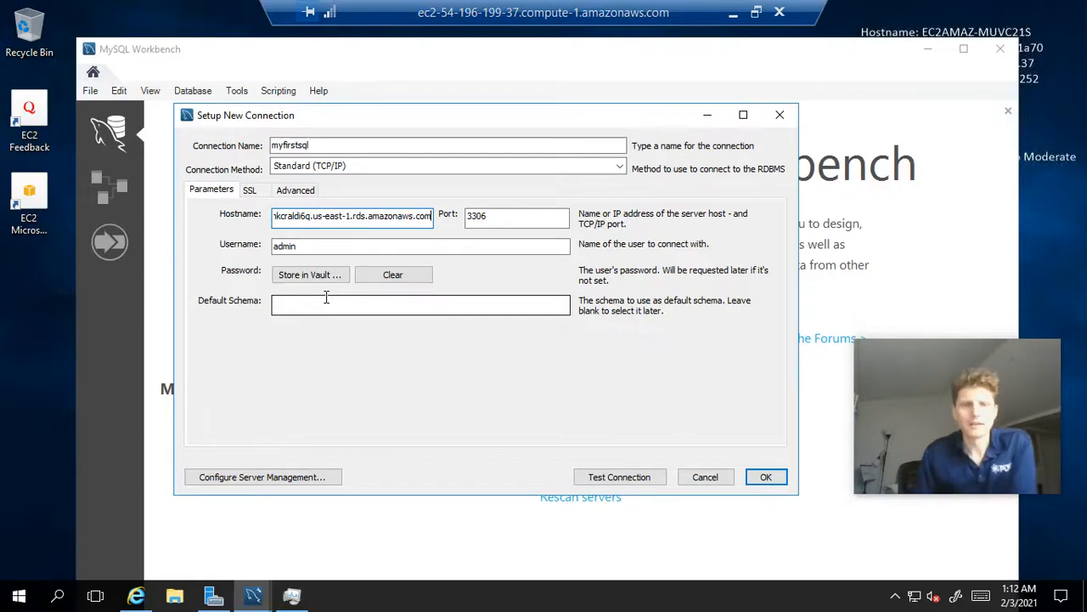
mouse_move(648, 355)
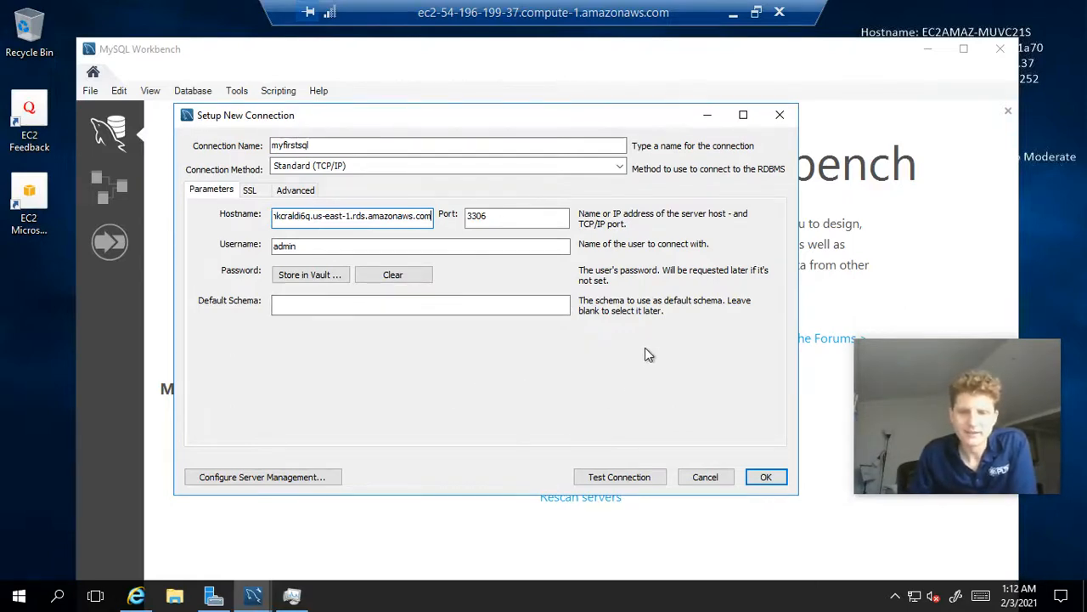
left_click(619, 476)
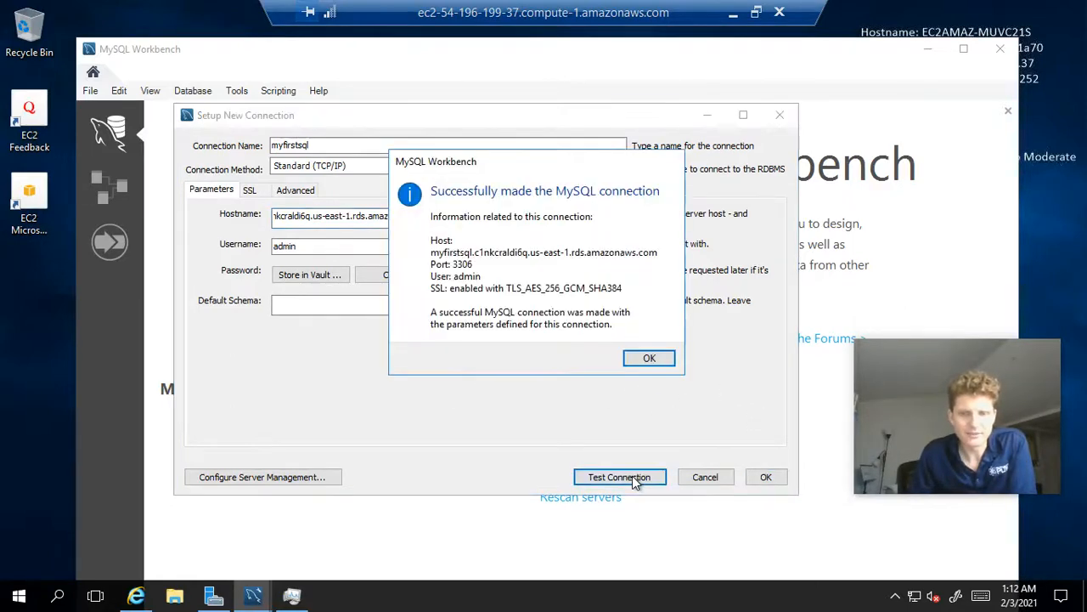
mouse_move(635, 211)
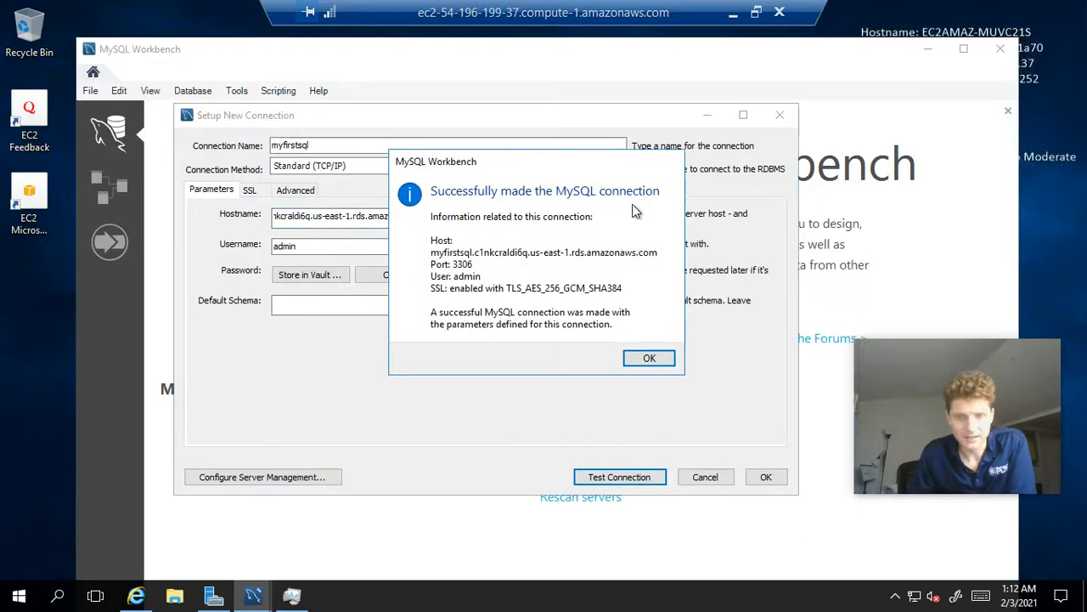
left_click(649, 358)
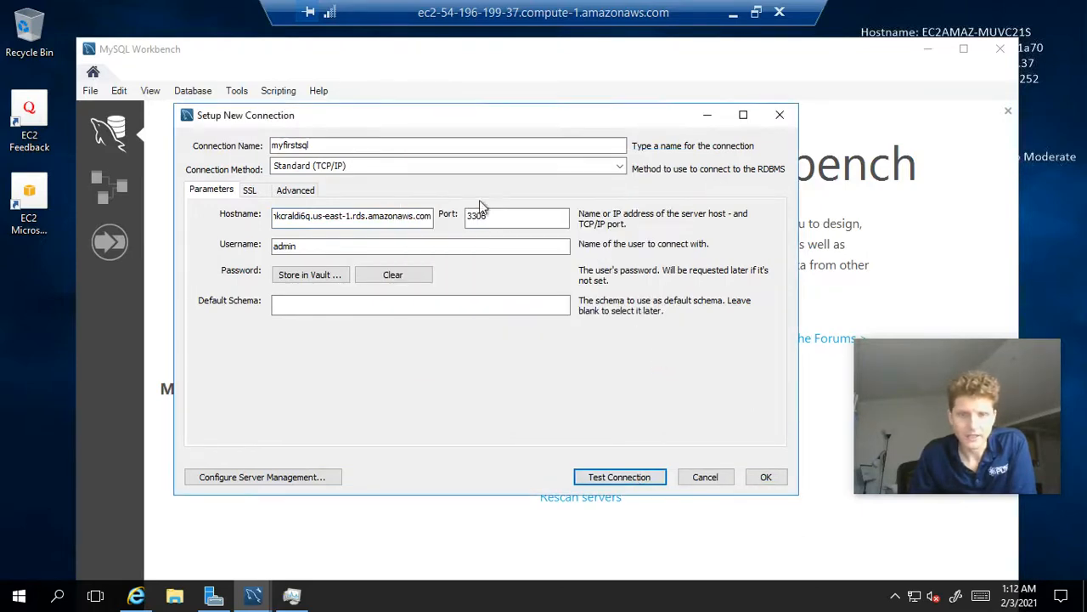
left_click(765, 477)
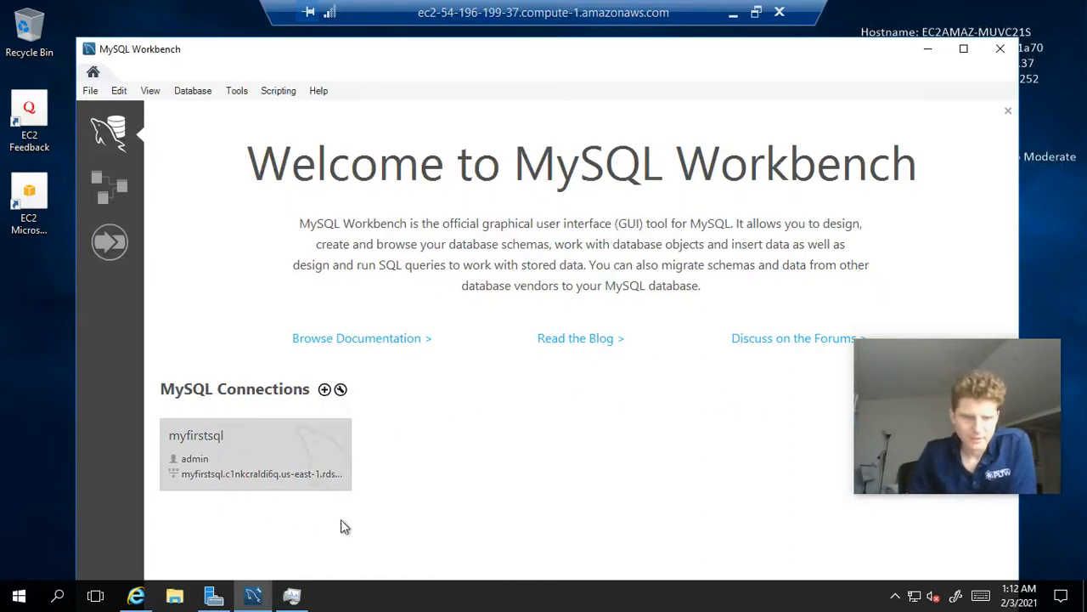
mouse_move(500, 527)
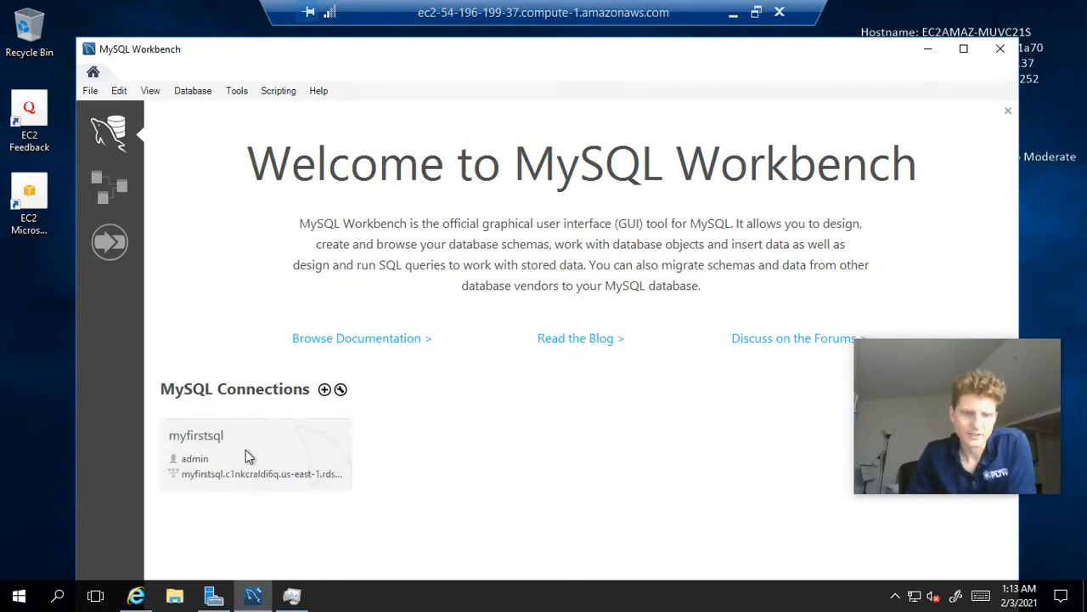
- Connect to the myfirstsql server to get an empty SQL editor
double_click(254, 454)
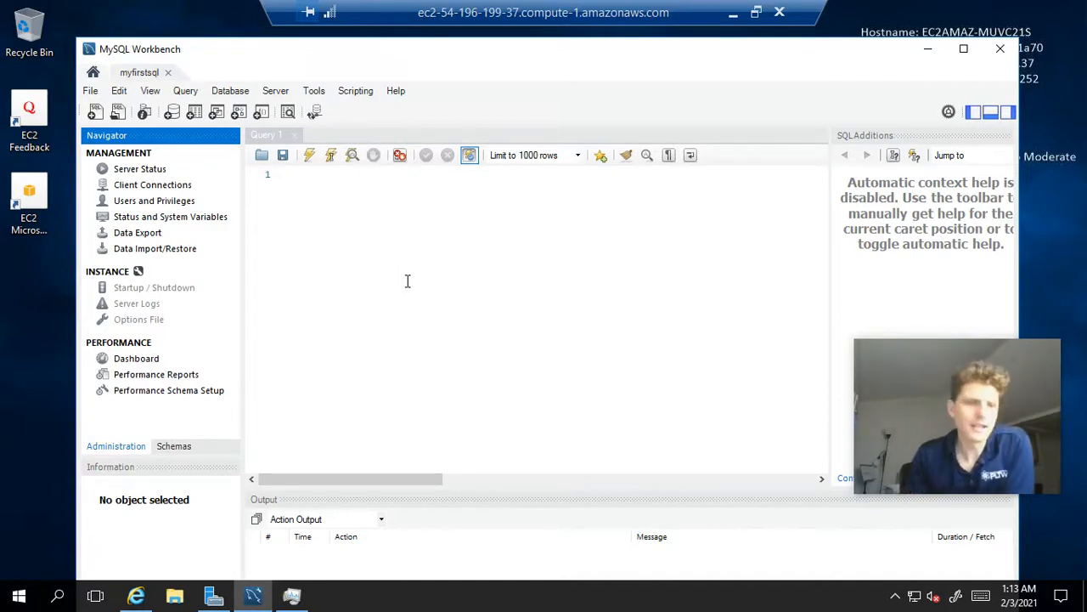
mouse_move(488, 223)
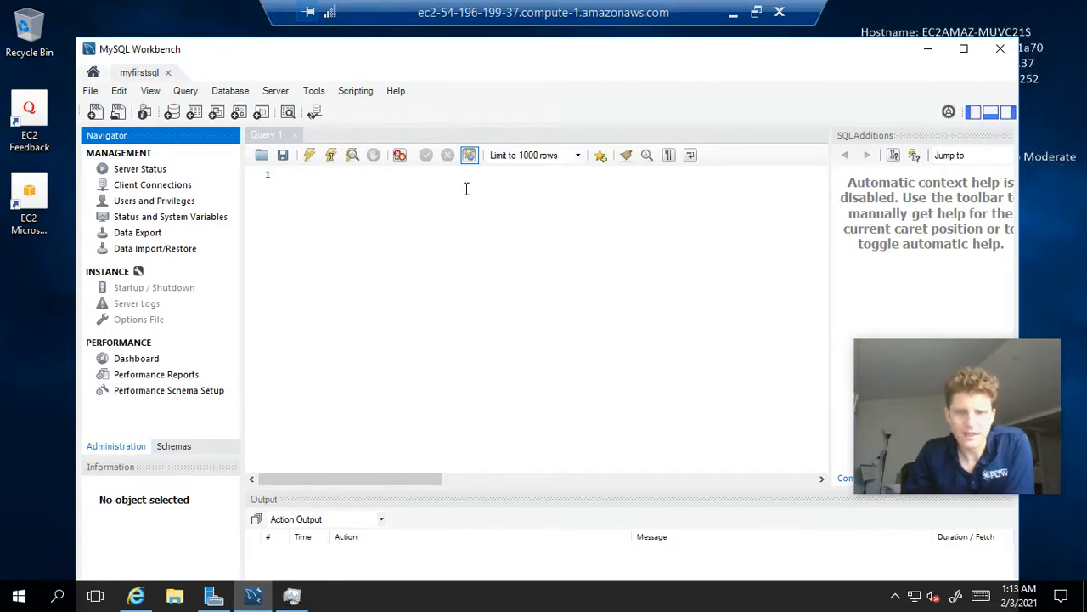
mouse_move(524, 200)
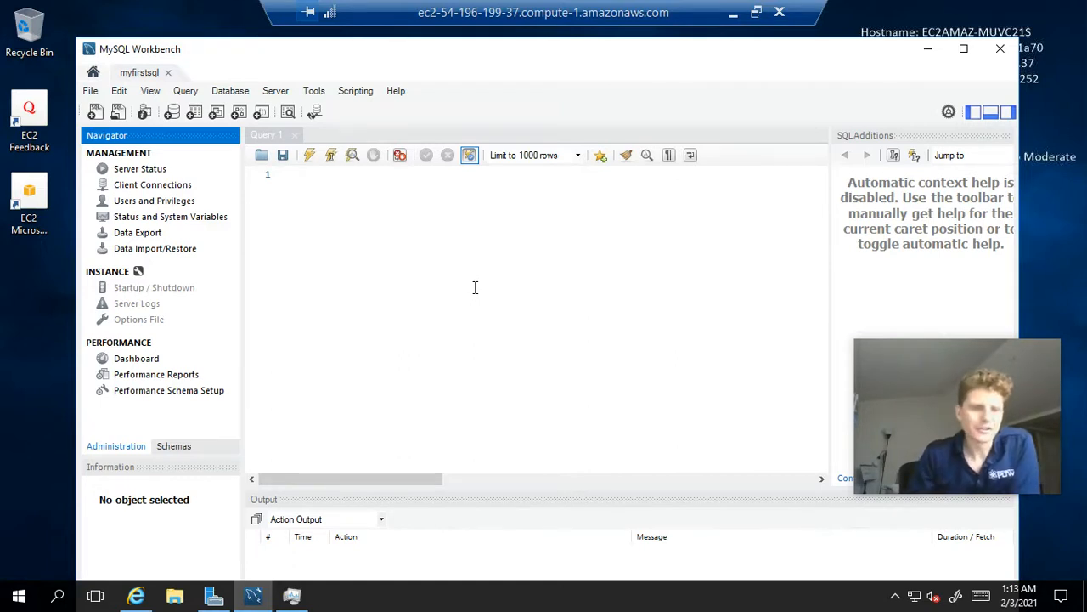
mouse_move(187, 447)
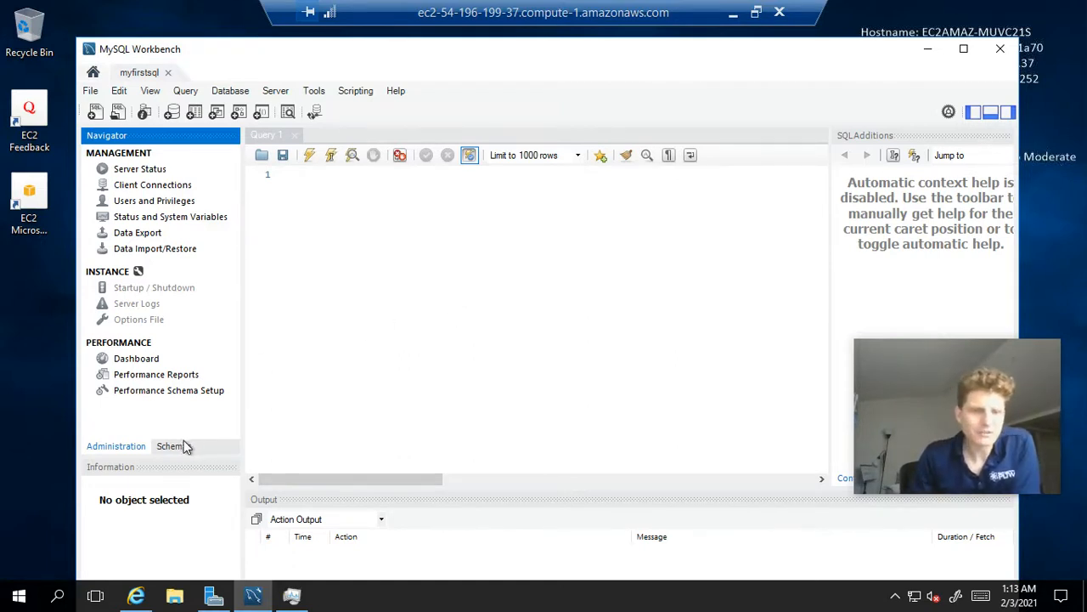
left_click(173, 445)
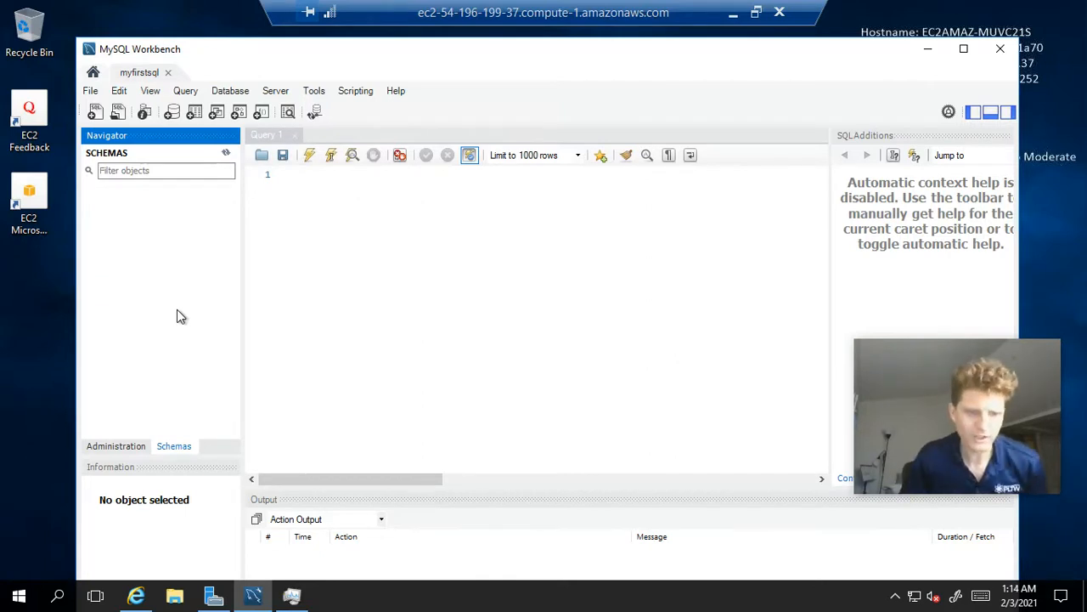
mouse_move(326, 366)
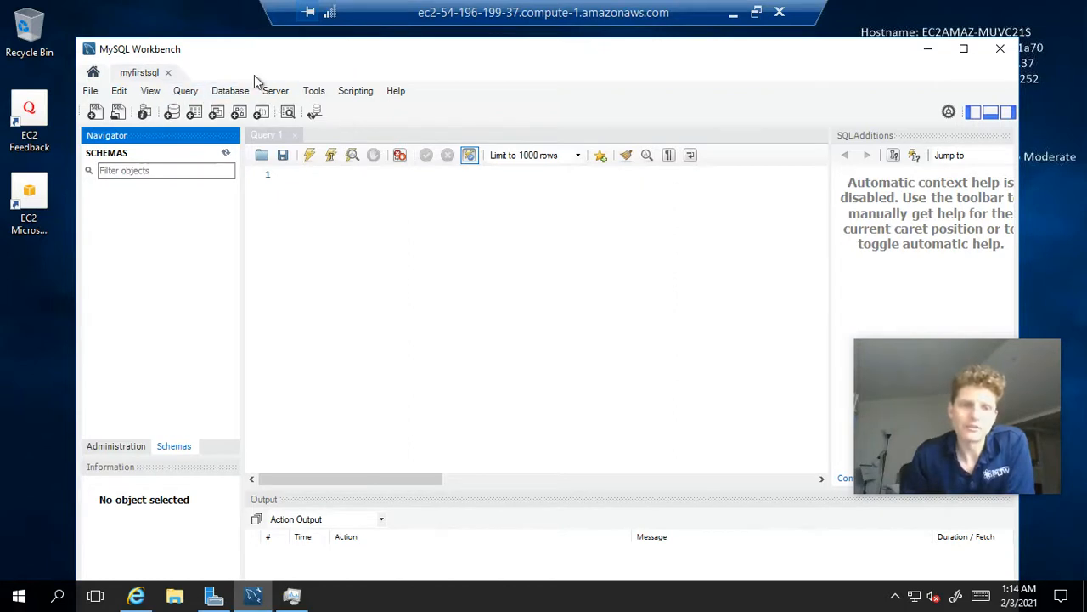
left_click(165, 170)
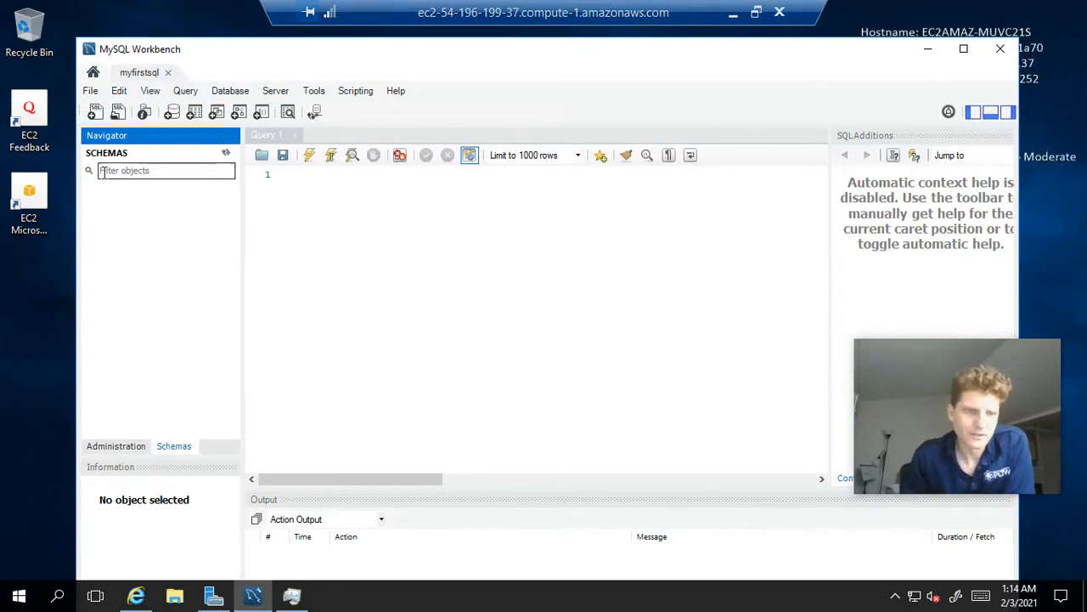
mouse_move(173, 112)
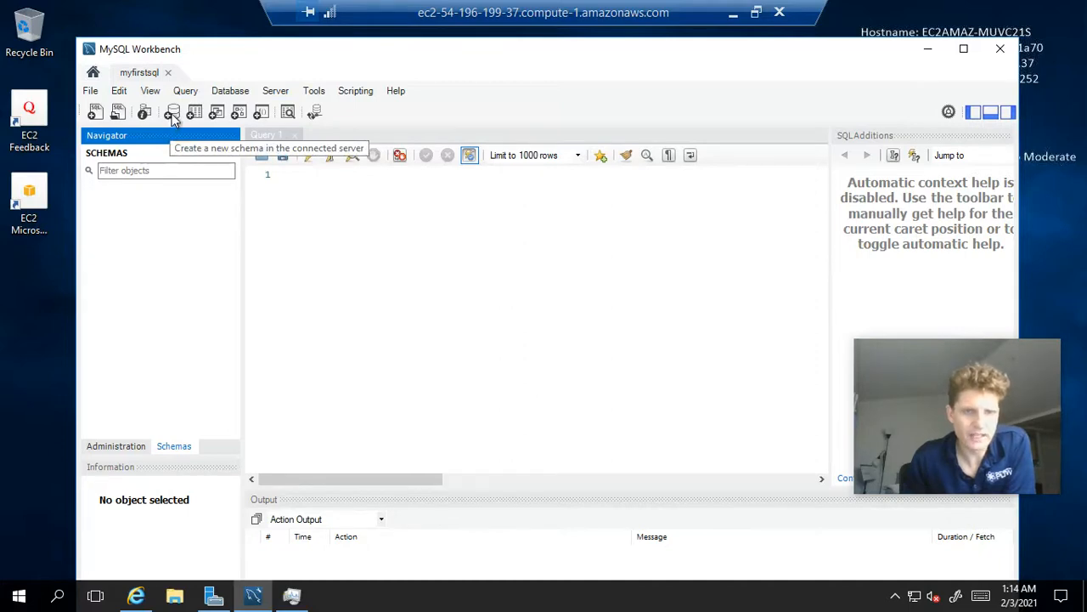
- Create a schema named db1 using utf8mb4 charset and utf8mb4_general_ci collation
left_click(172, 111)
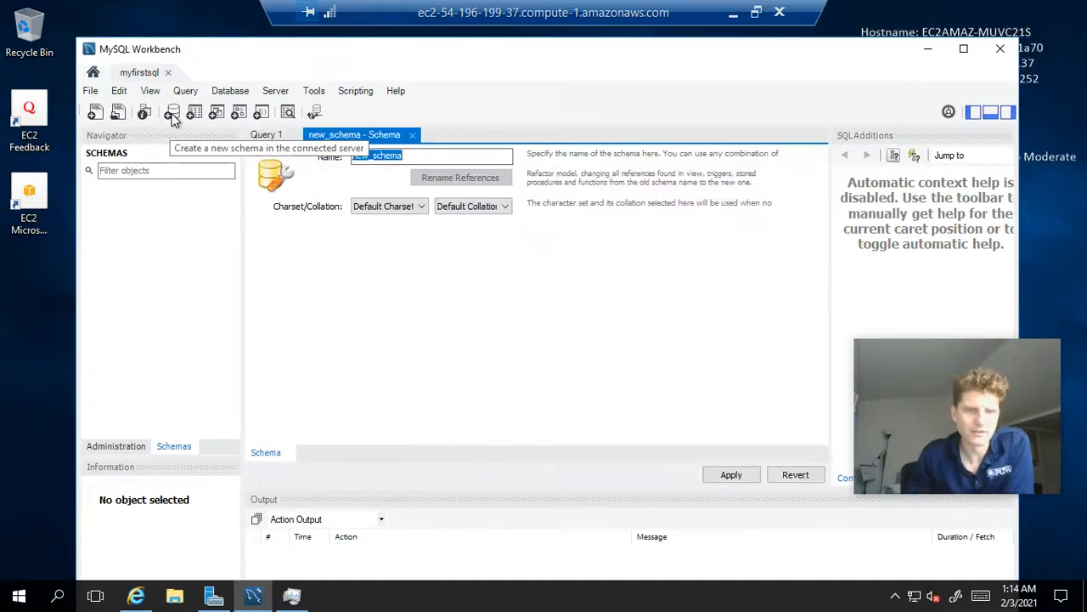
mouse_move(416, 226)
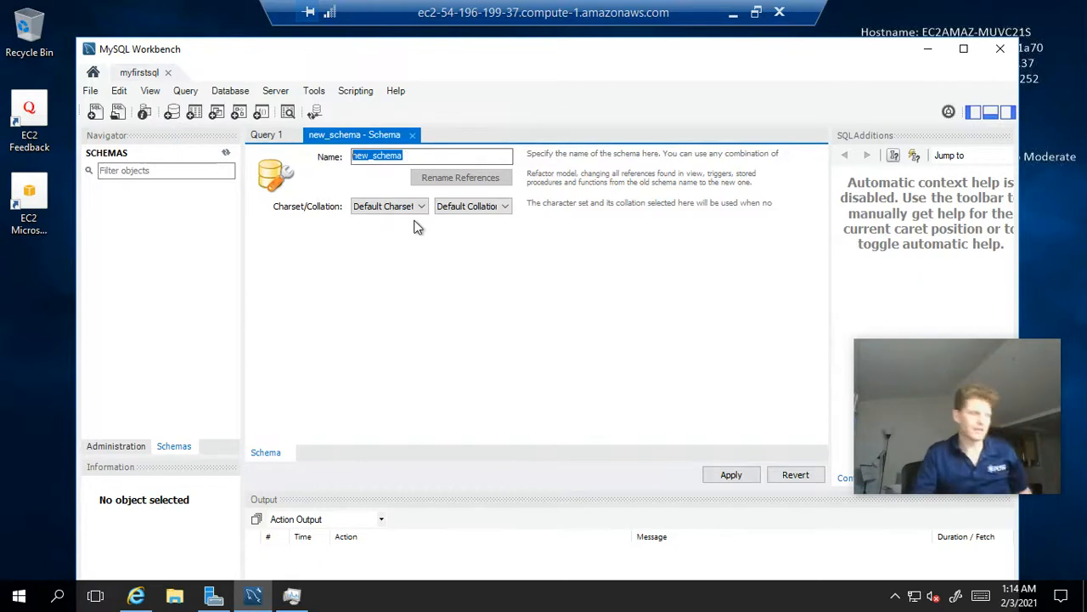
type("db")
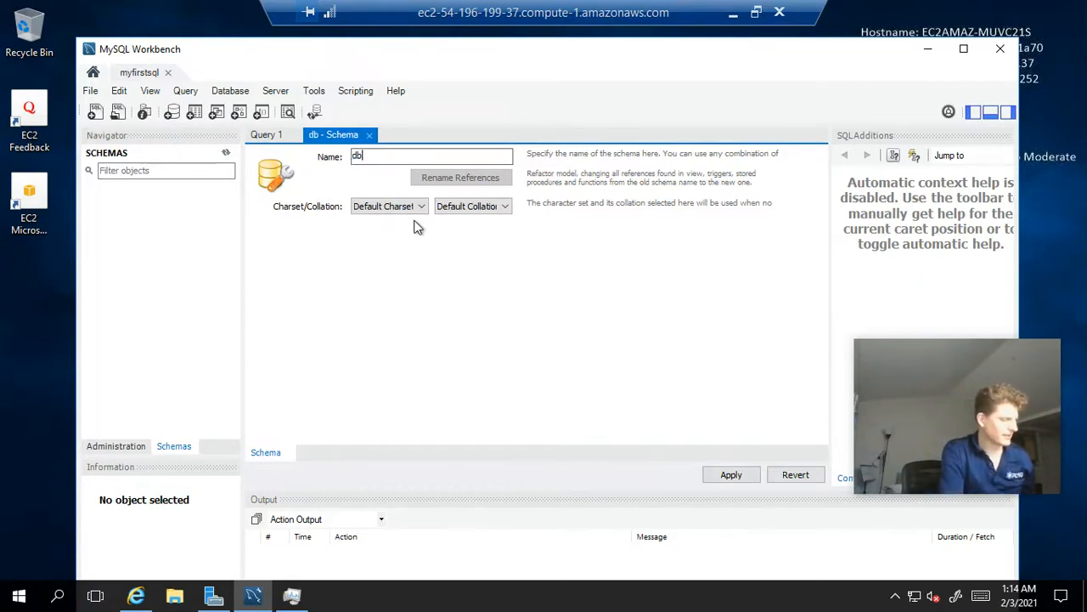
type("1")
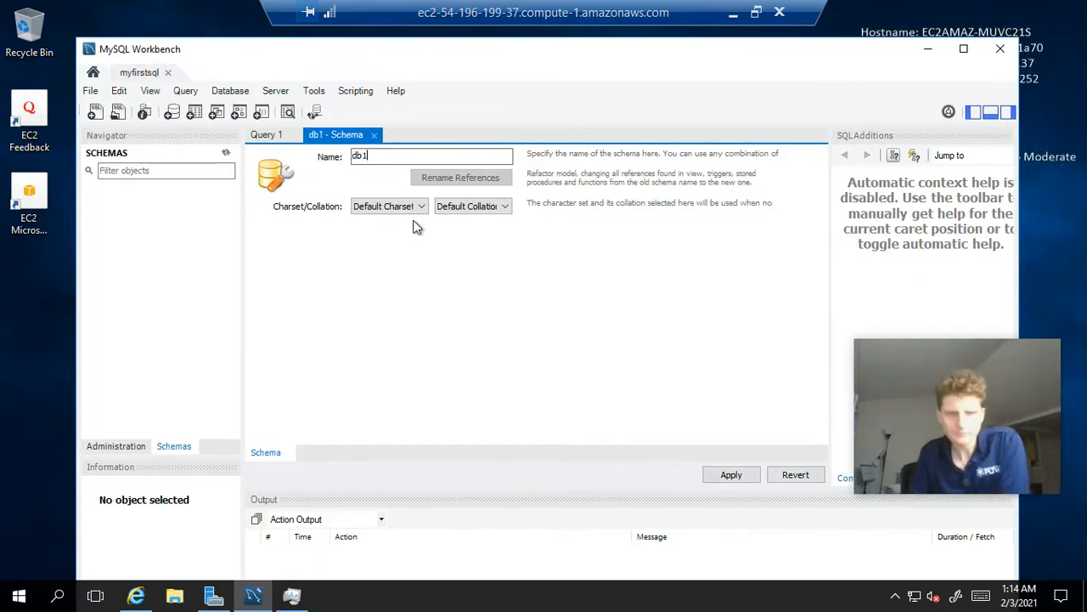
mouse_move(406, 241)
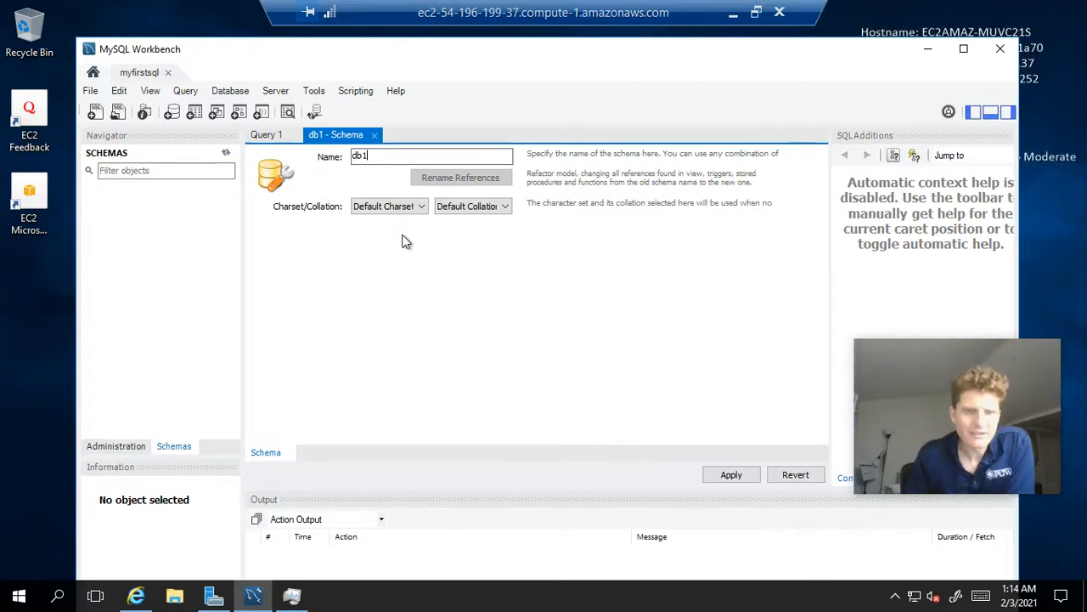
left_click(420, 206)
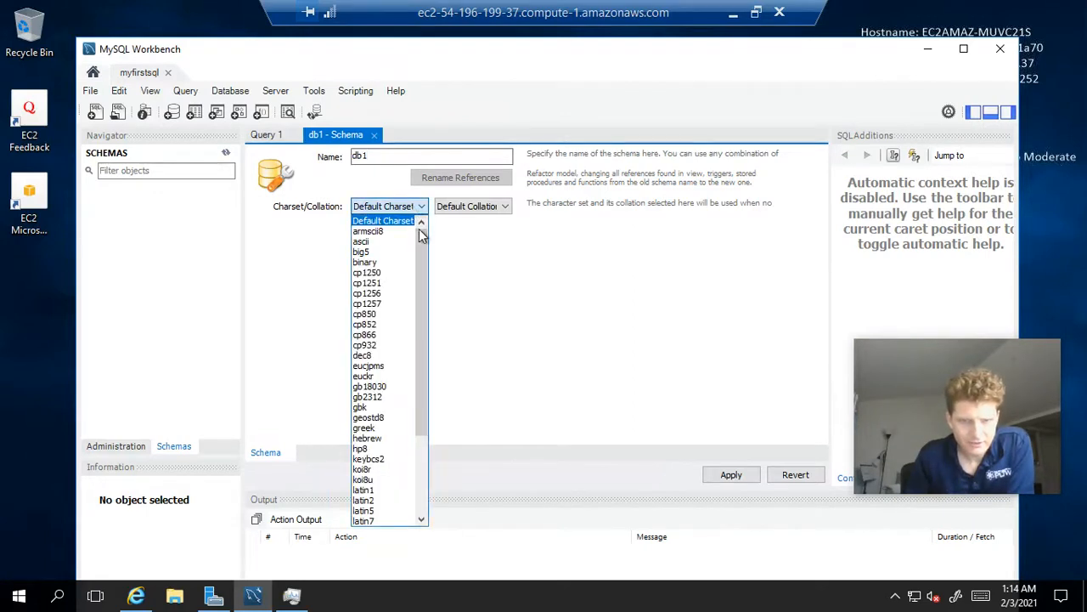
scroll("down", 3)
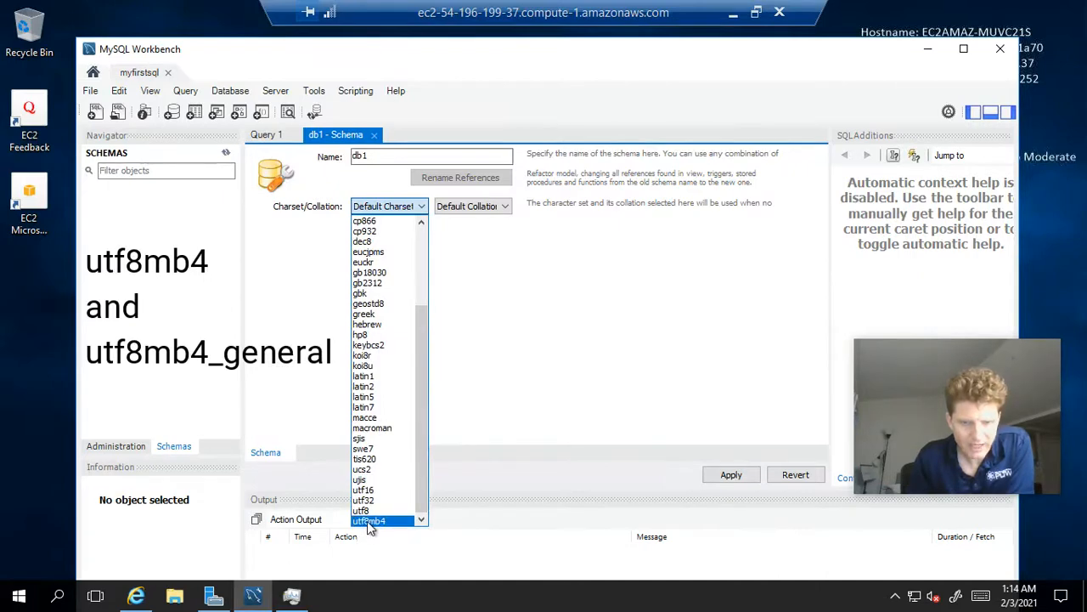
left_click(368, 520)
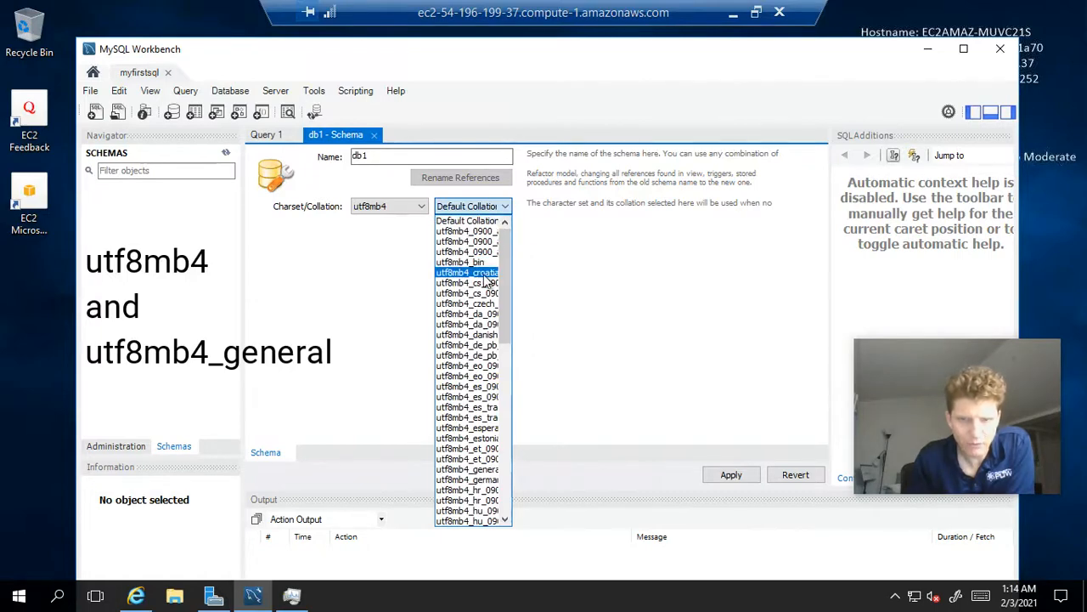
mouse_move(467, 385)
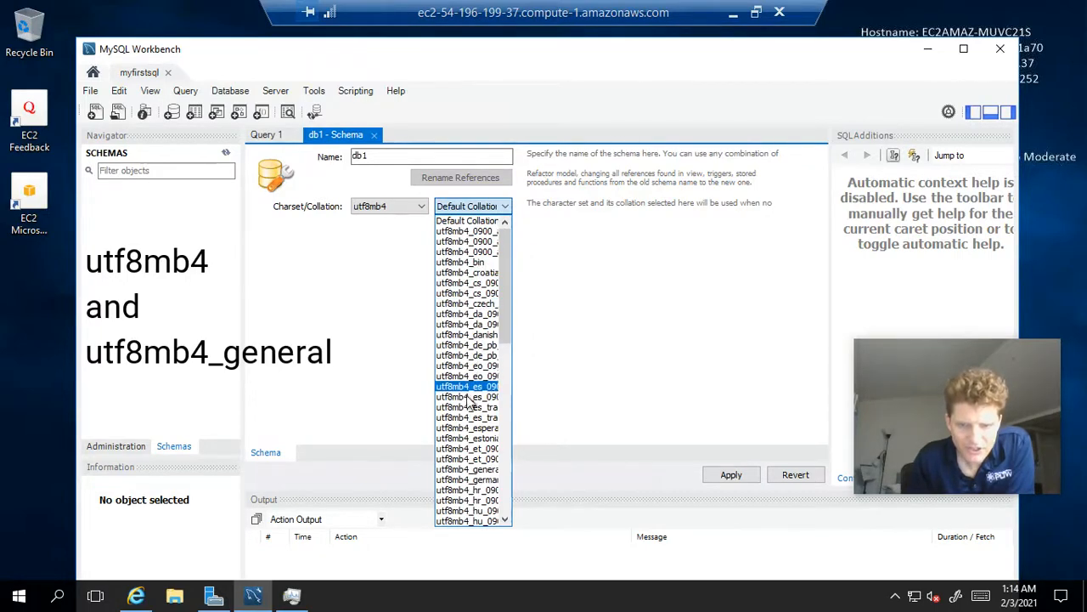
mouse_move(467, 469)
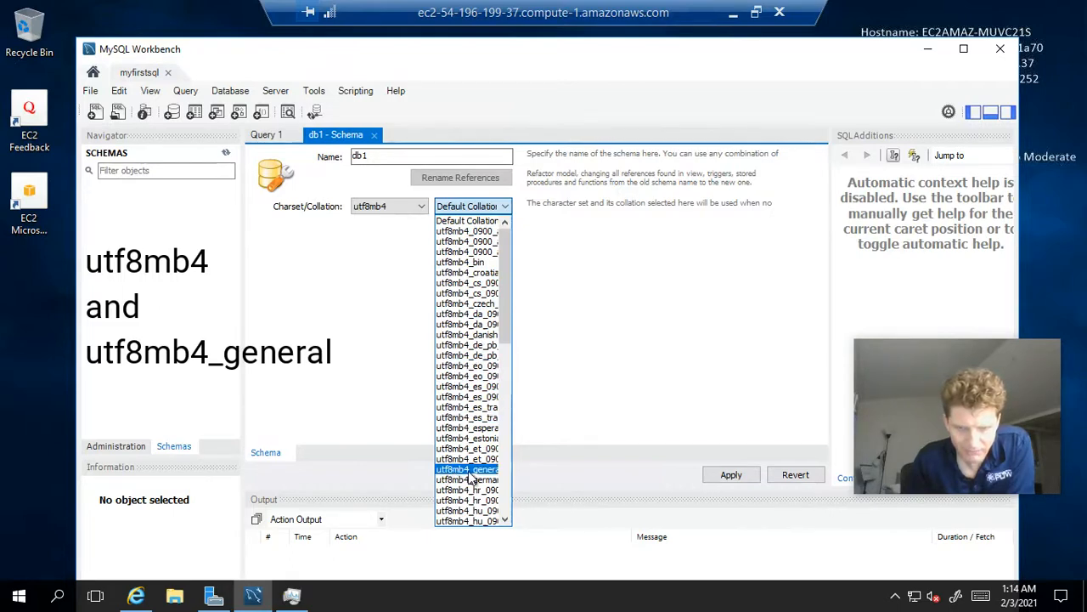
left_click(467, 469)
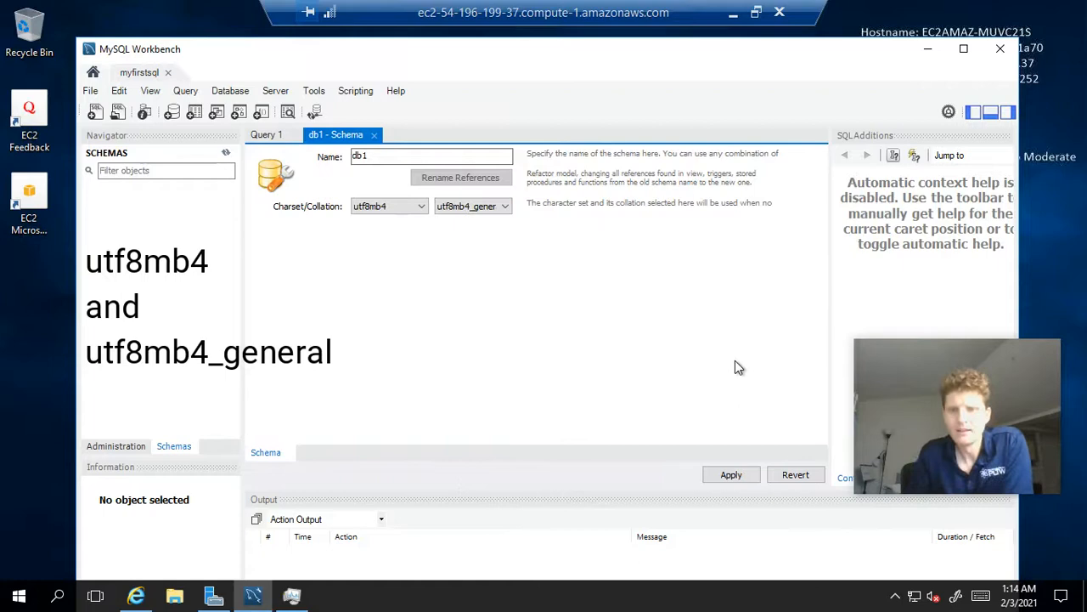
mouse_move(731, 446)
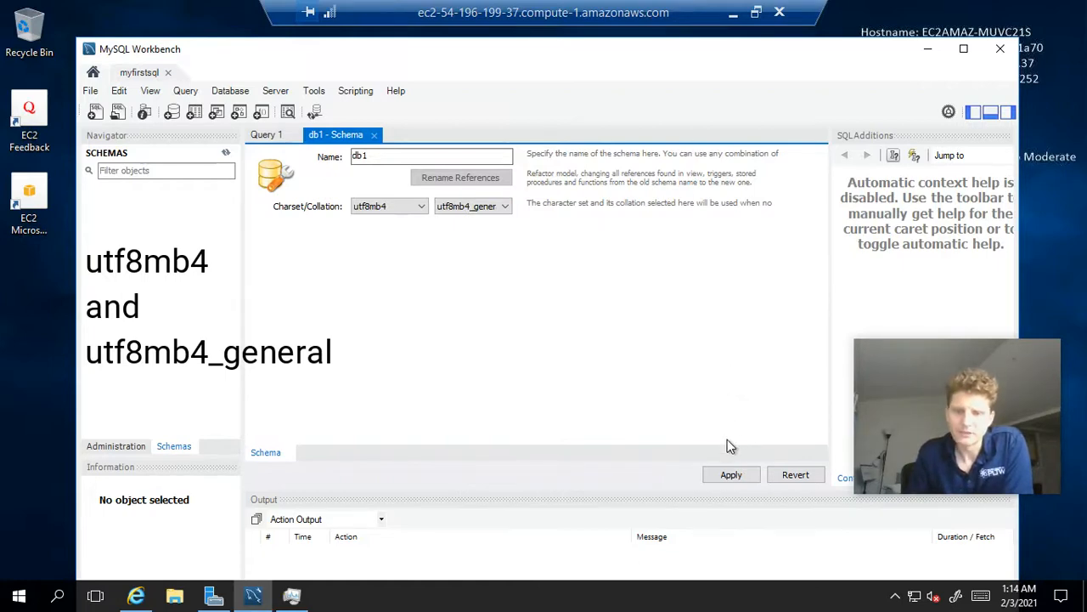
- Apply the CREATE SCHEMA db1 script through the wizard and finish
left_click(731, 474)
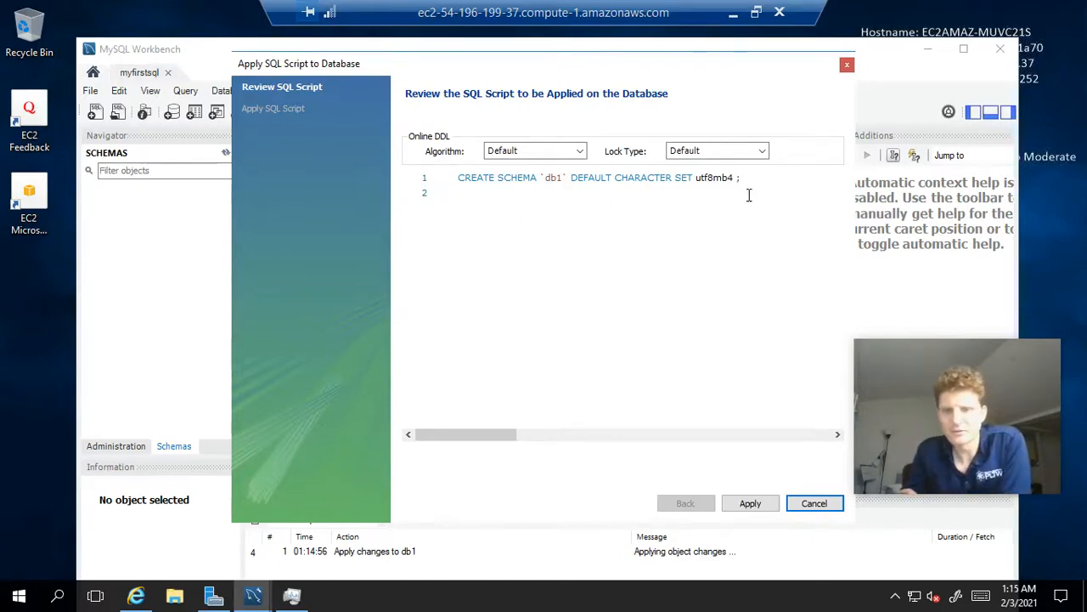
mouse_move(773, 222)
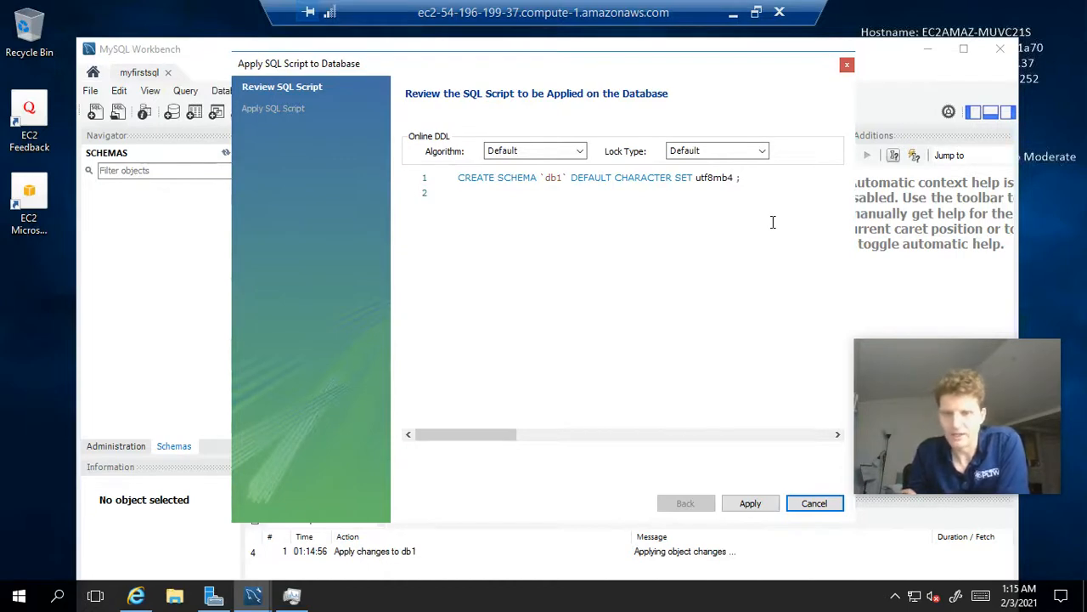
mouse_move(452, 234)
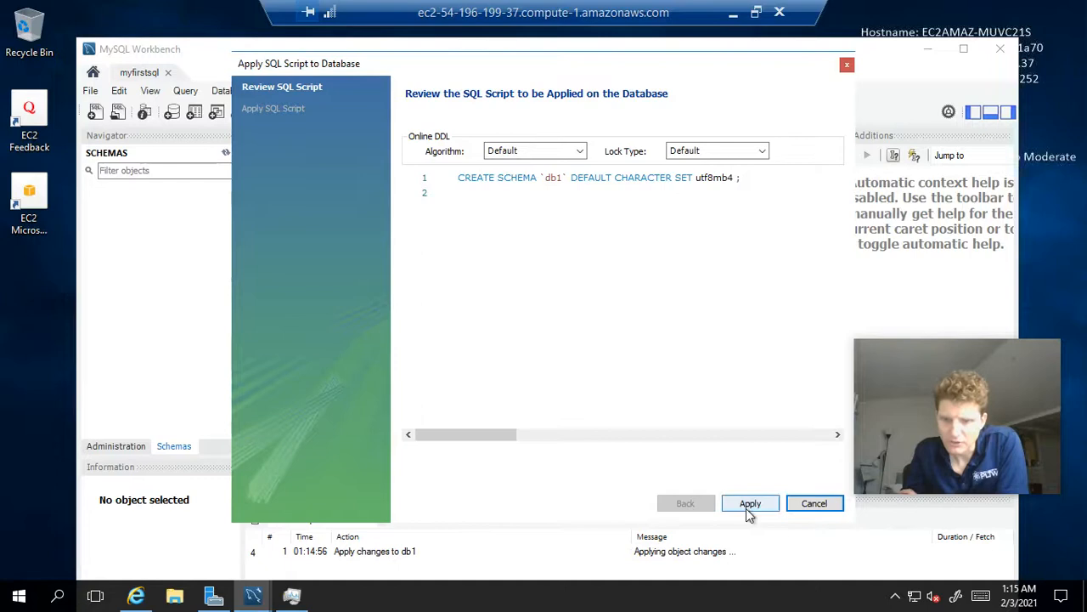
left_click(749, 503)
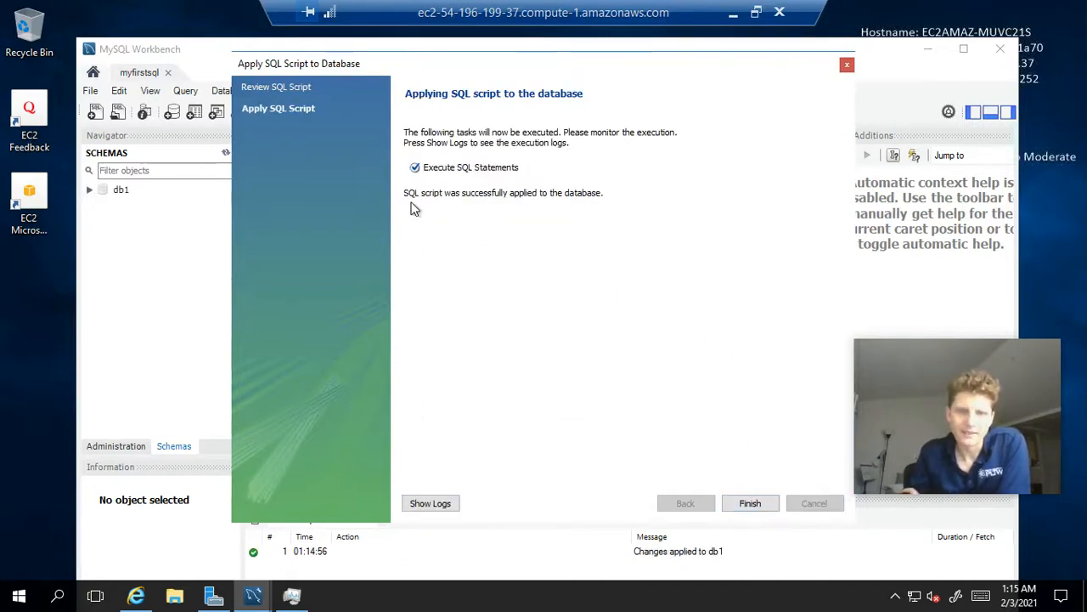
mouse_move(495, 210)
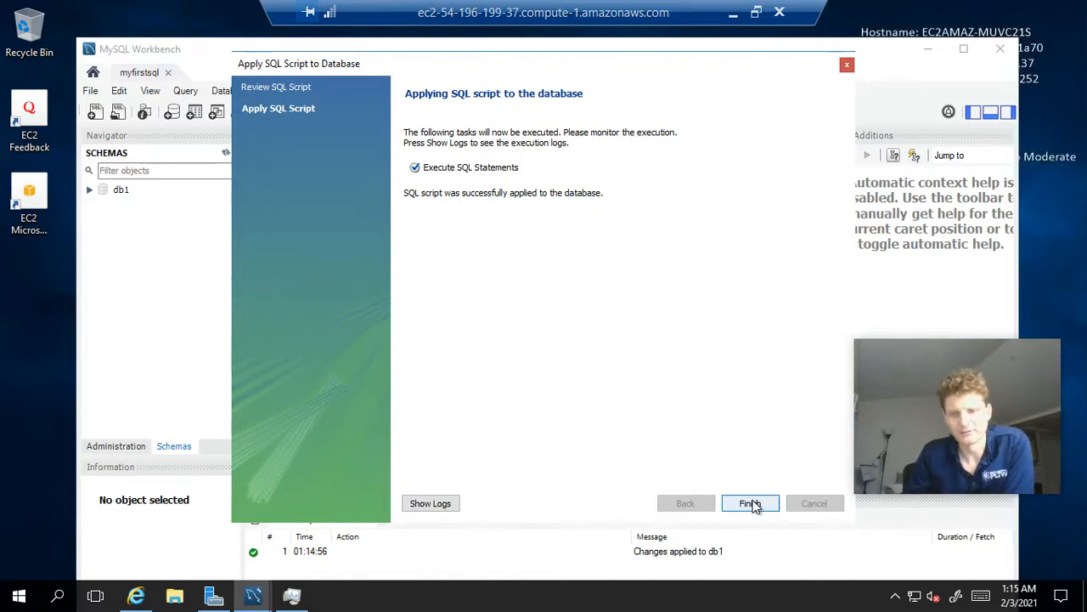
left_click(750, 503)
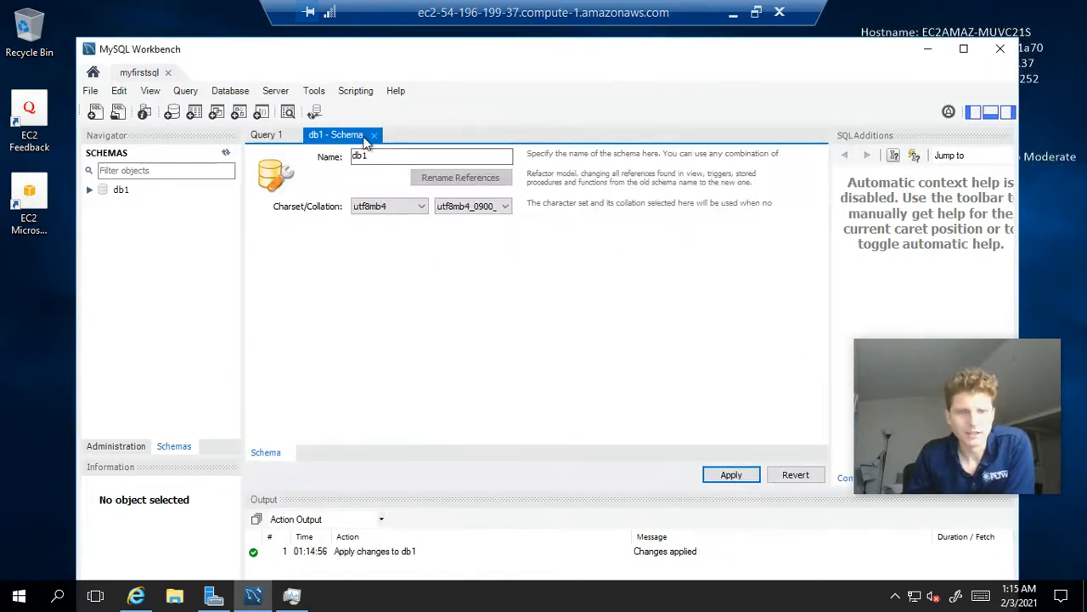
- Close the db1 schema settings and expand db1 to select its Tables group
left_click(373, 134)
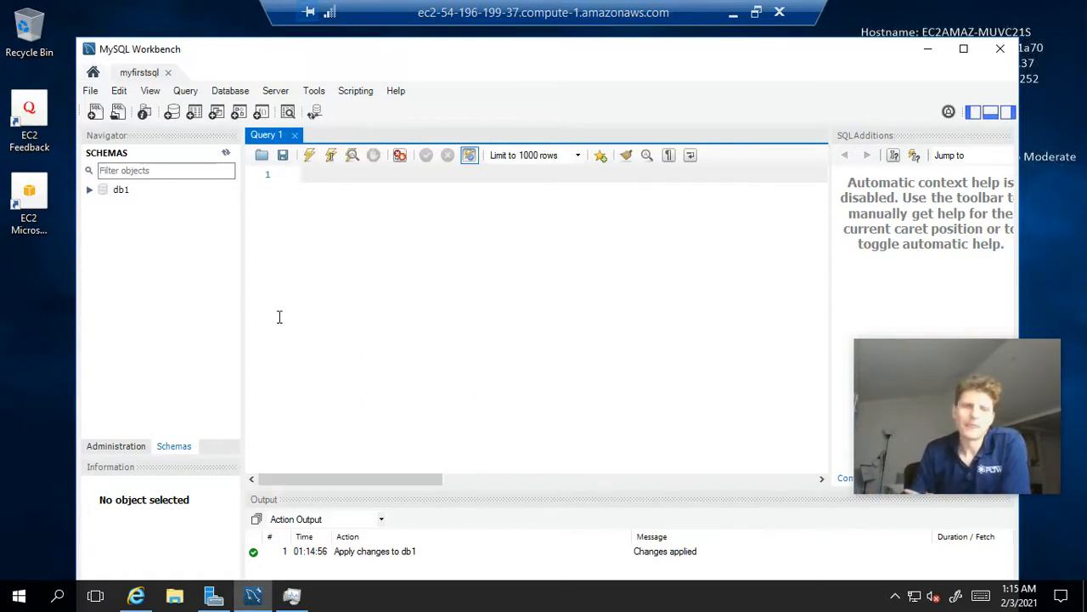
left_click(90, 189)
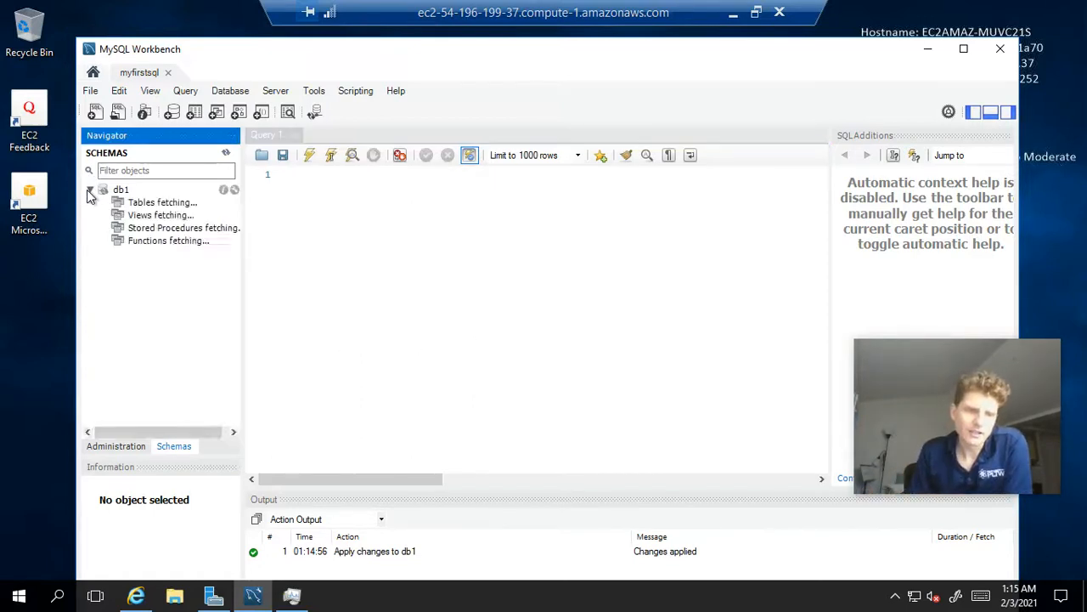
left_click(90, 188)
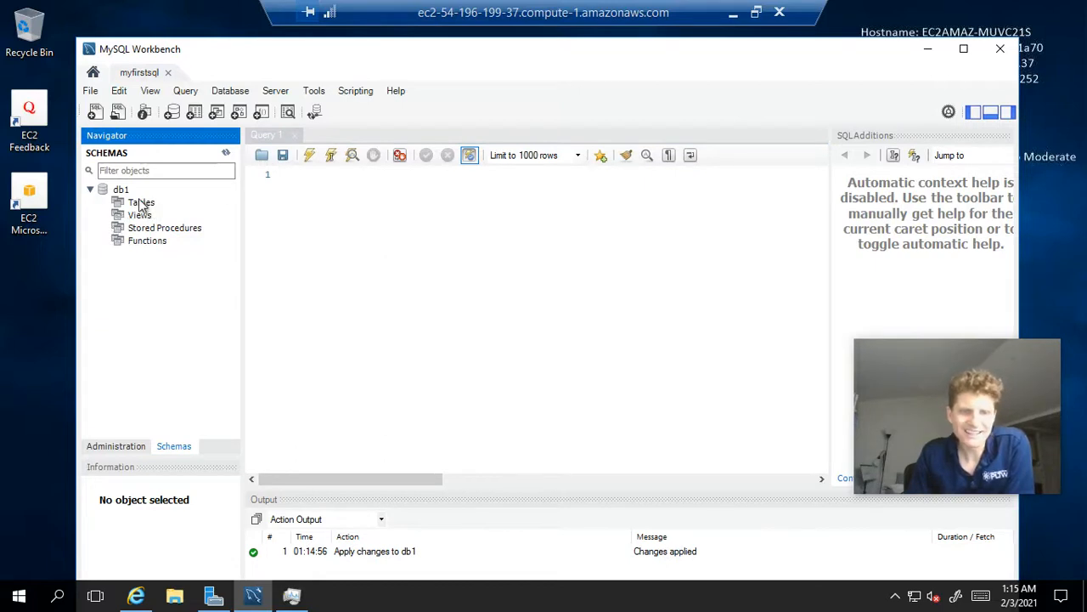
left_click(141, 201)
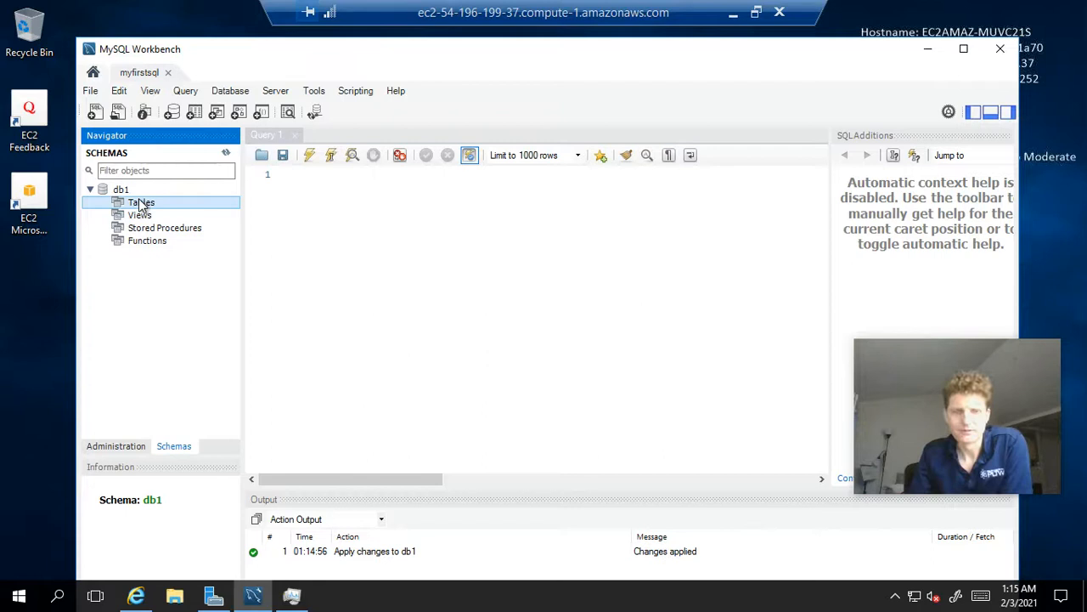
mouse_move(372, 187)
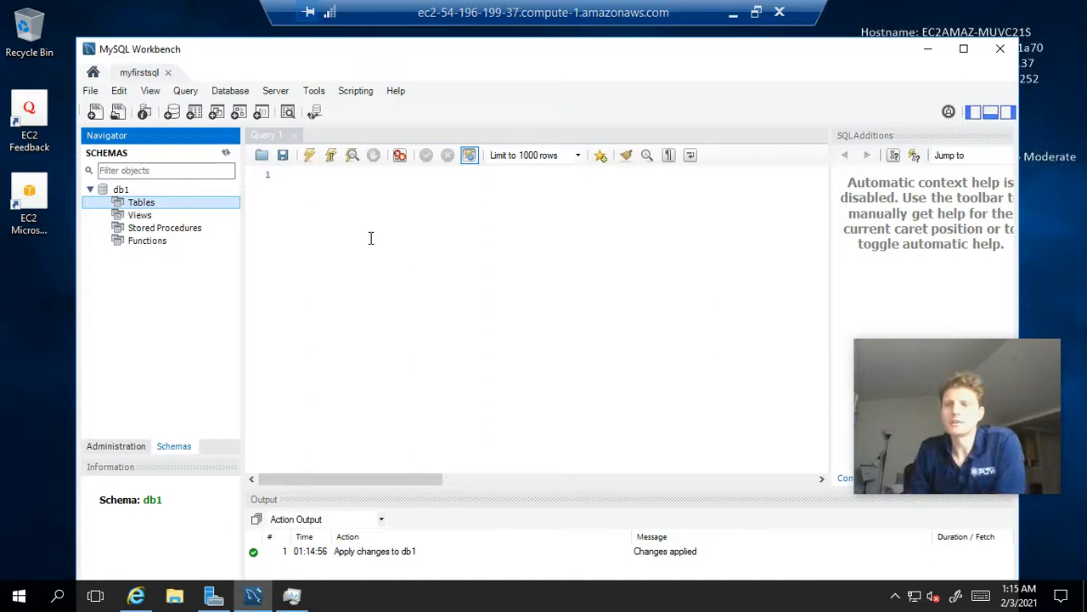
mouse_move(415, 291)
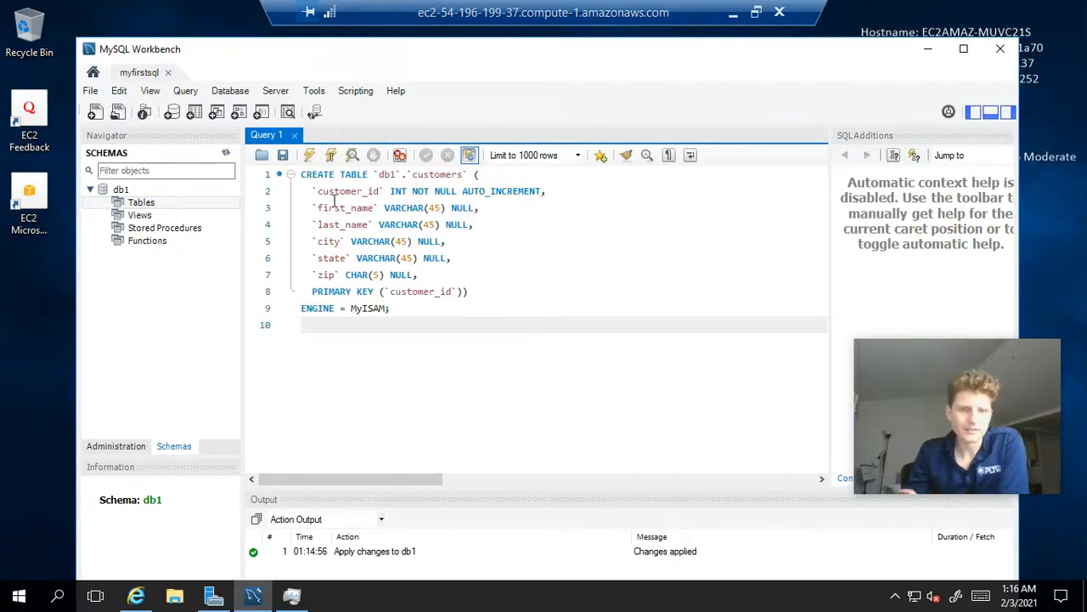
mouse_move(309, 154)
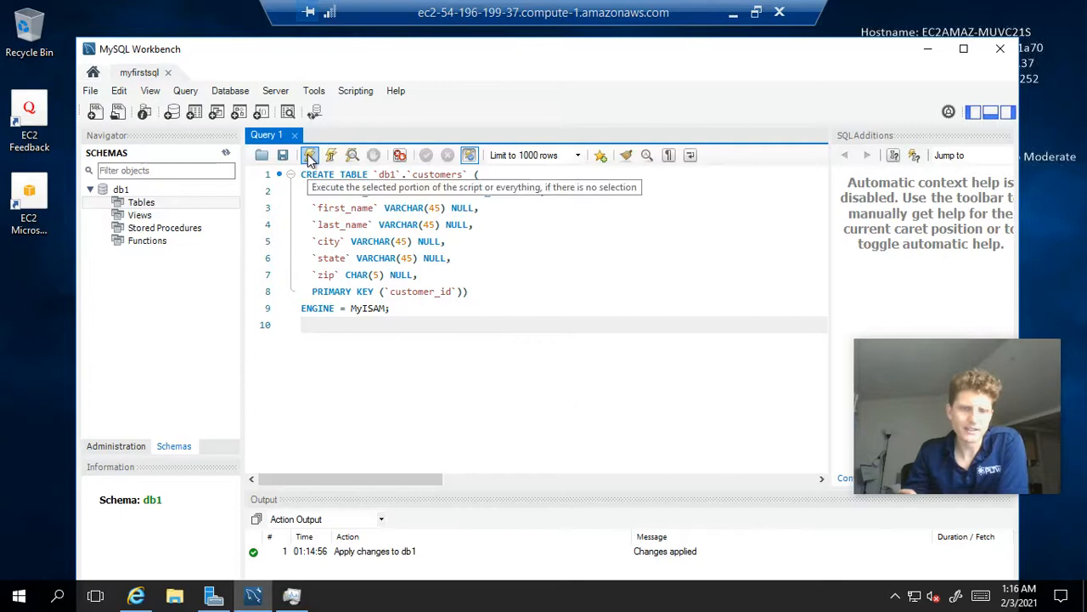
- Execute the CREATE TABLE db1.customers script, which reports 0 rows affected
left_click(309, 154)
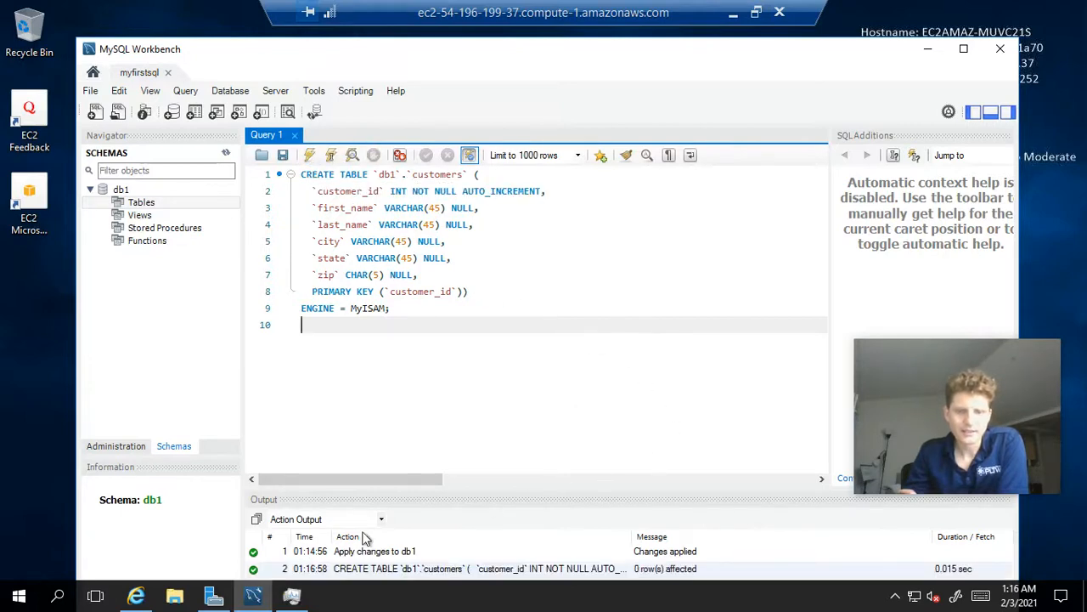
mouse_move(711, 584)
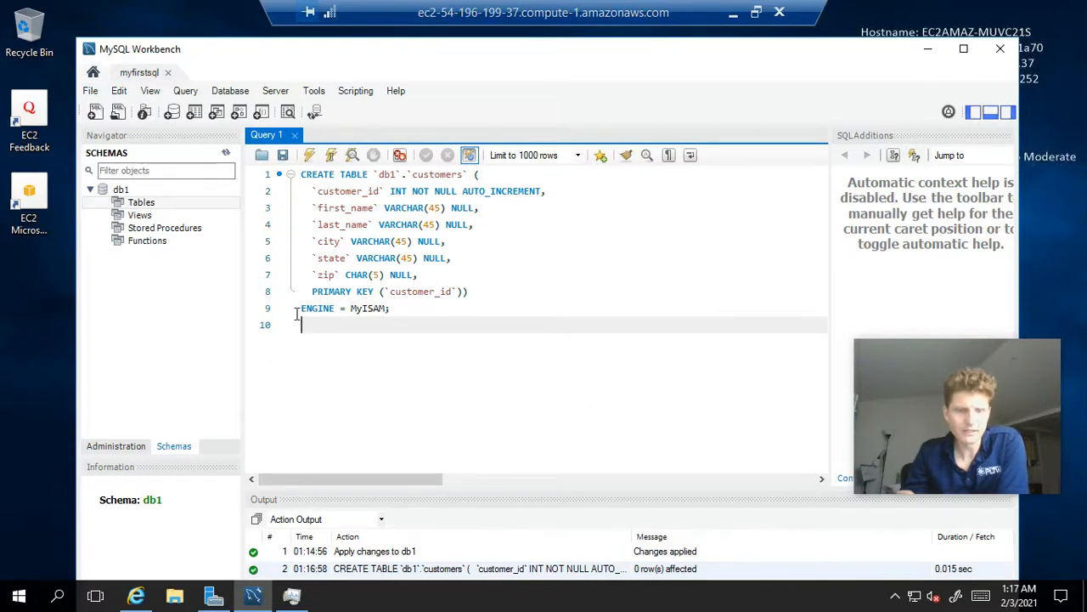
left_click(141, 201)
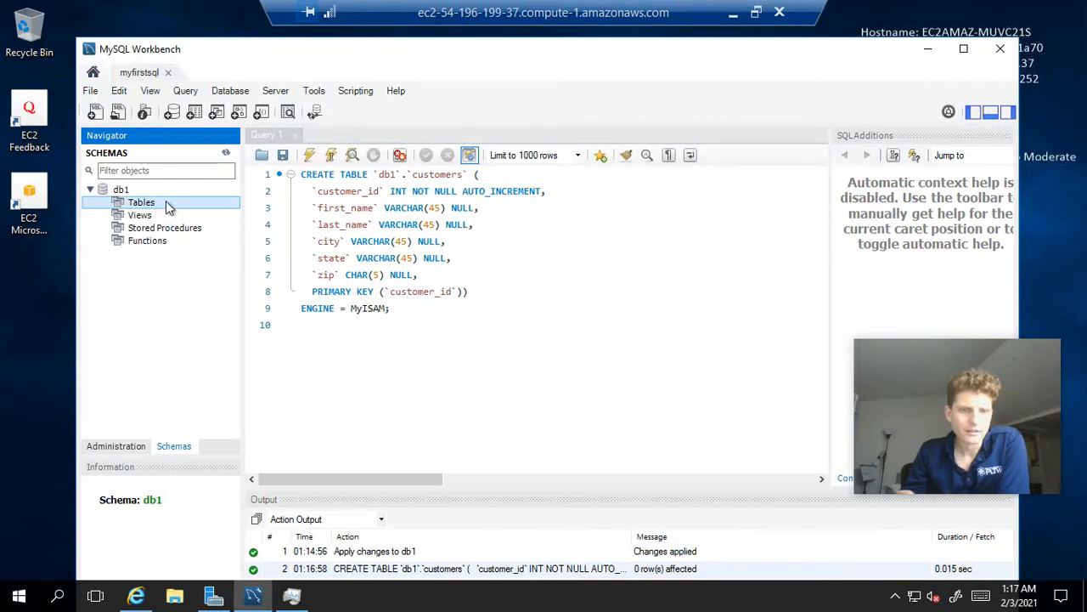
- Refresh db1's tables and expand customers to list columns customer_id through zip
right_click(141, 202)
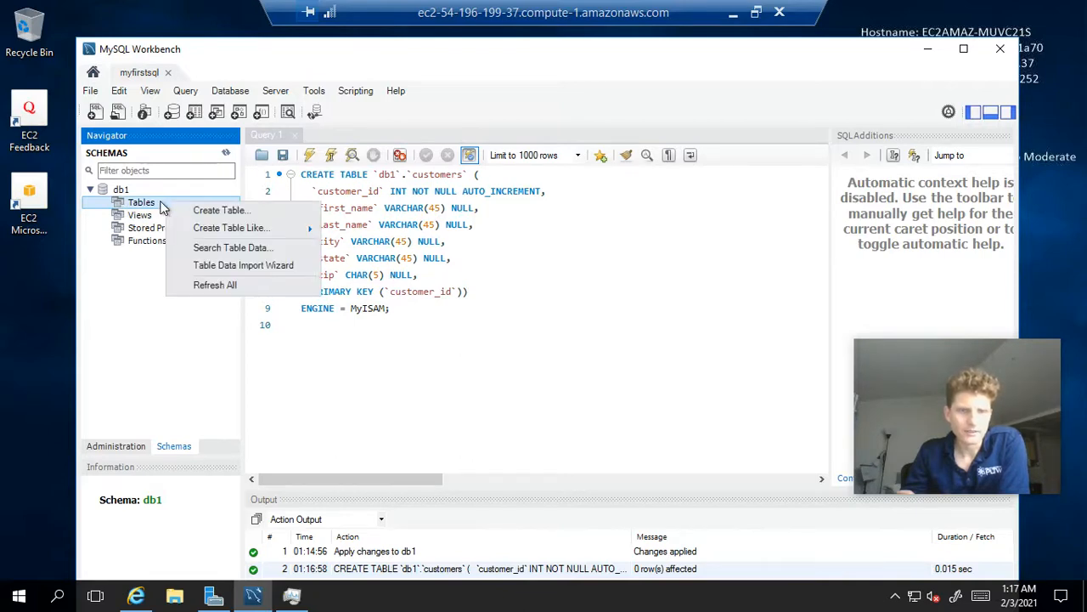
left_click(214, 285)
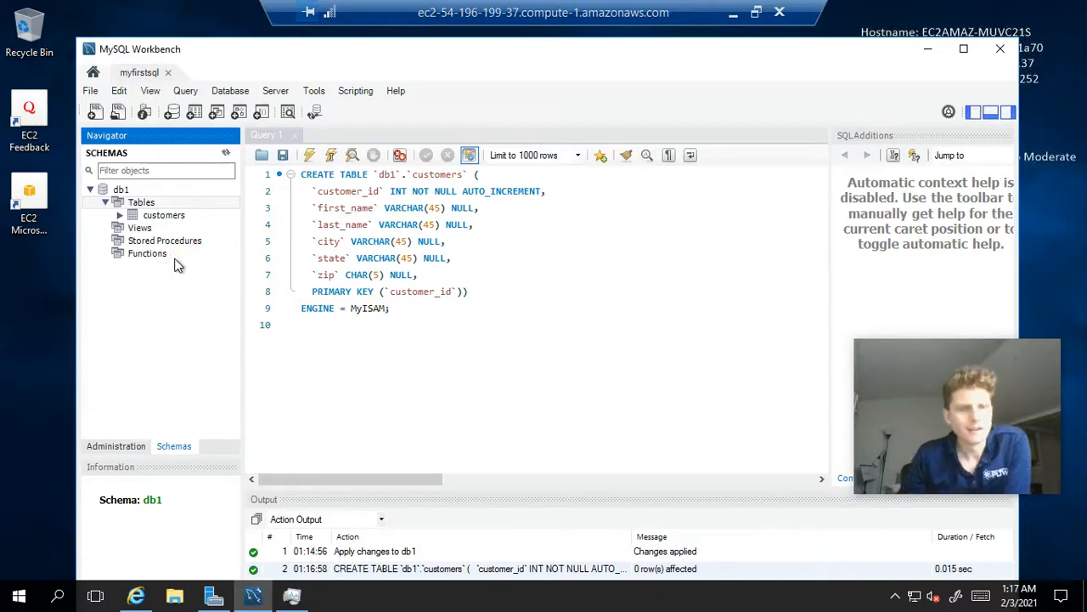
mouse_move(164, 215)
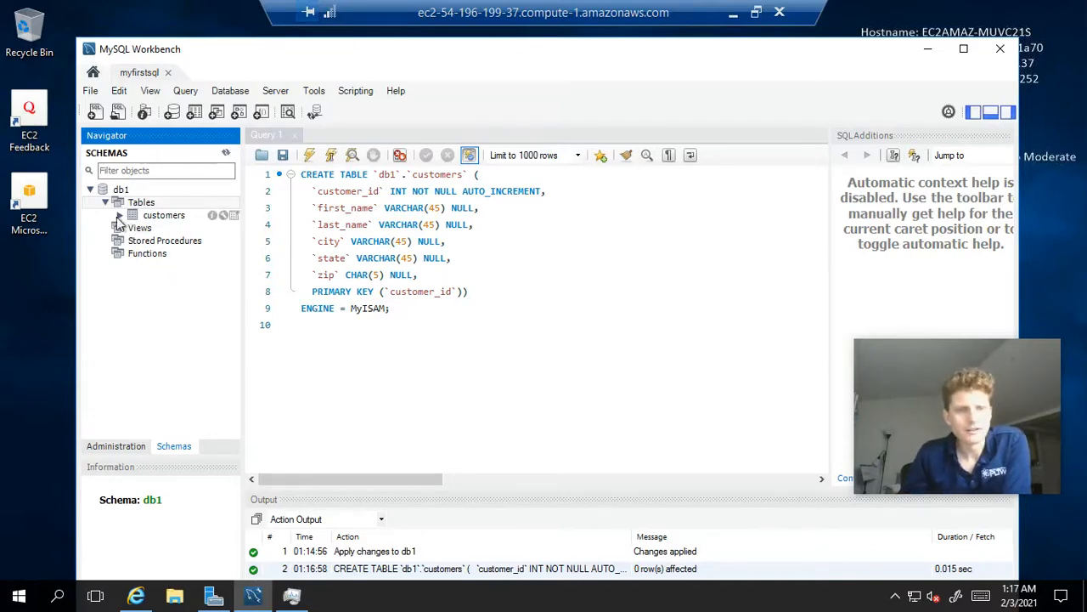
left_click(119, 215)
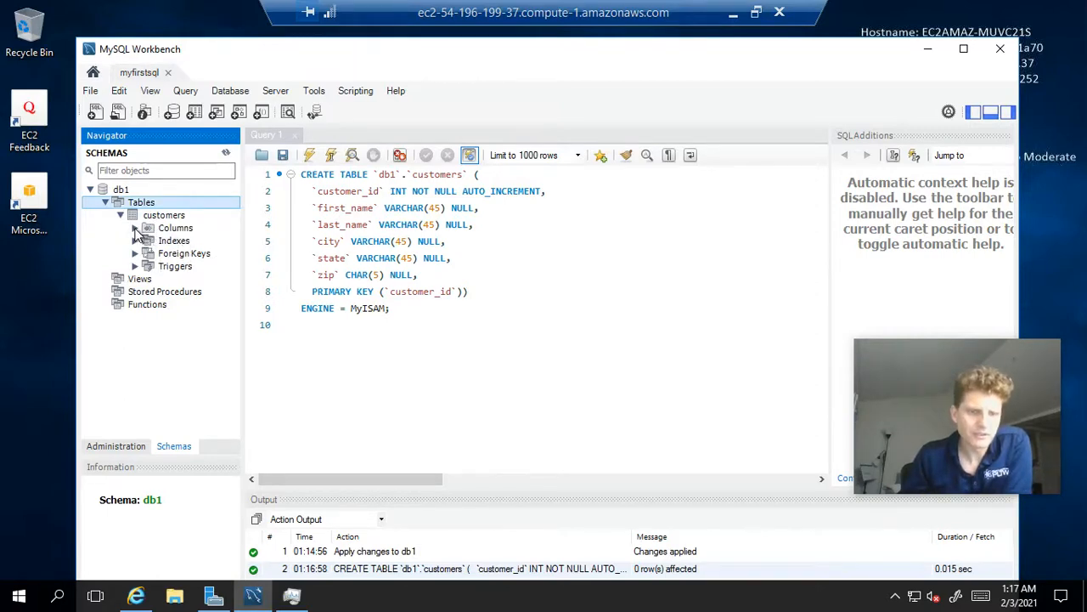
left_click(147, 228)
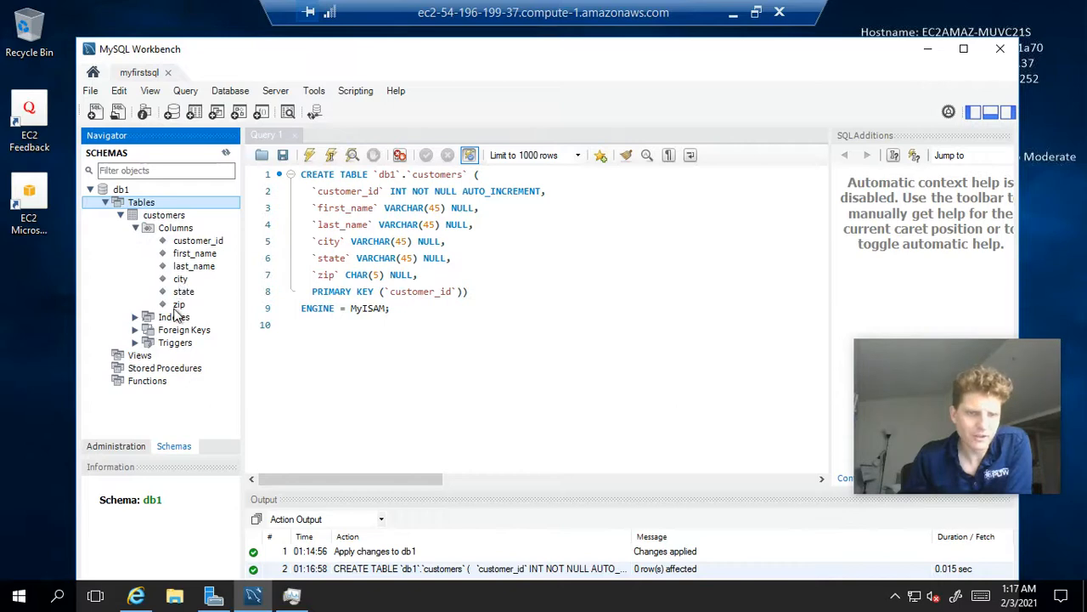
mouse_move(189, 245)
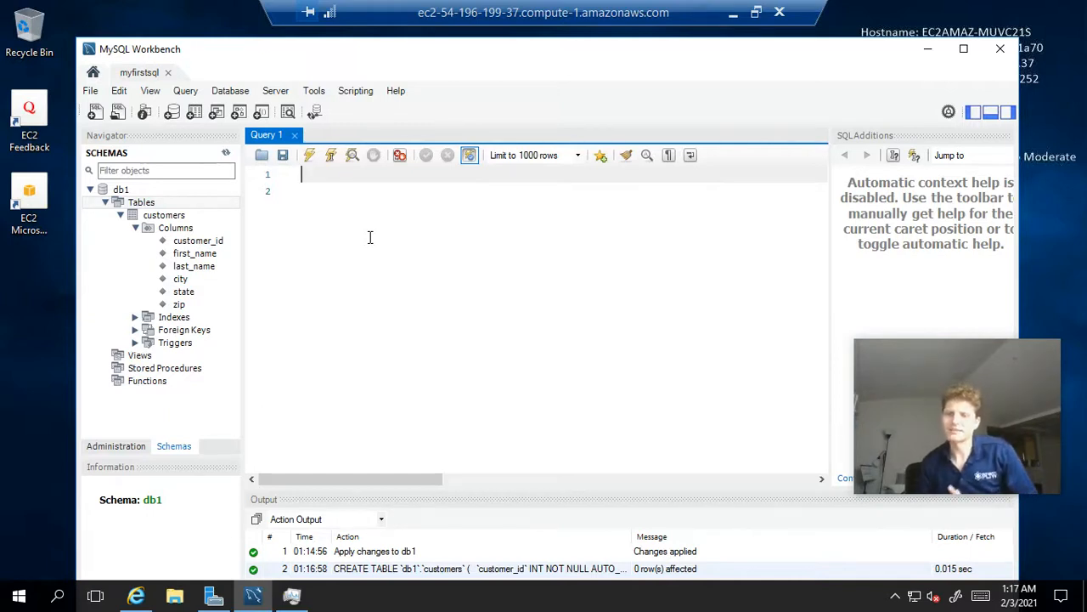
- Run SELECT * FROM customers, which fails with Error 1046: no database selected
type("SELECT *")
left_click(563, 191)
type("FRO")
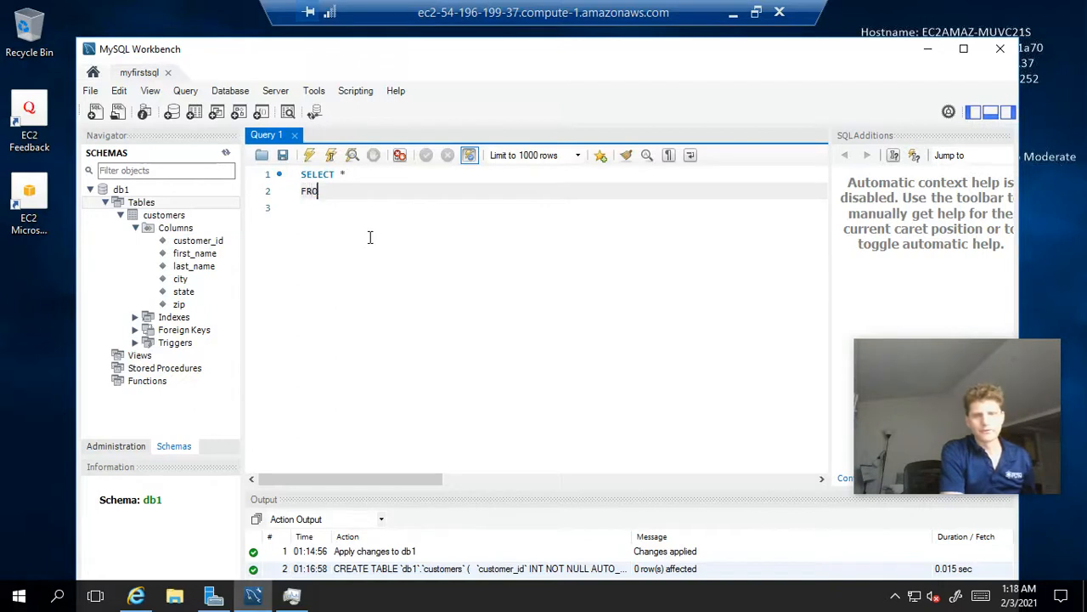
type("M")
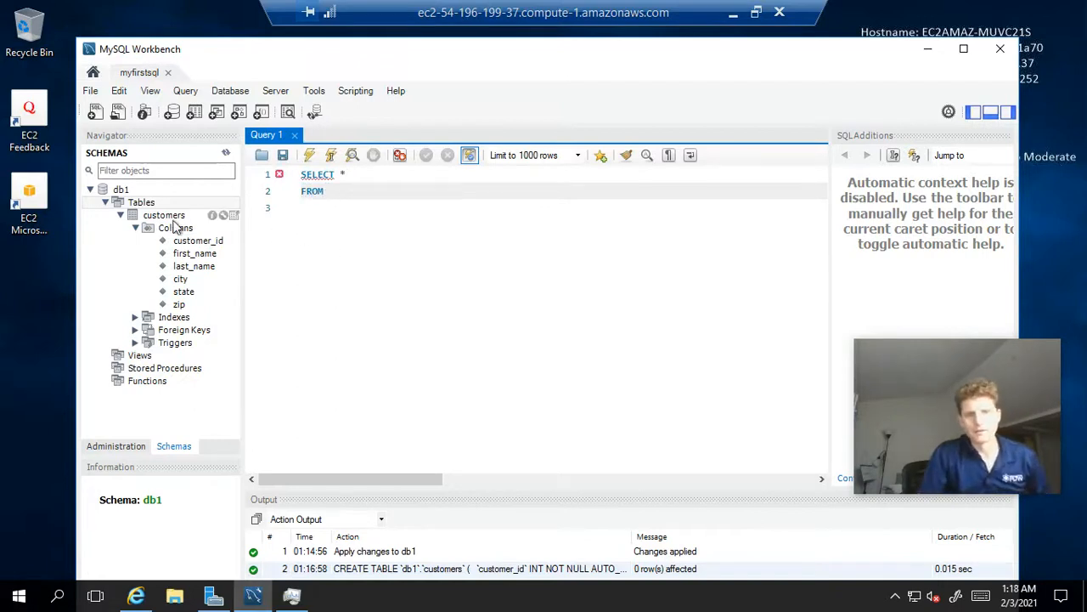
type("customers")
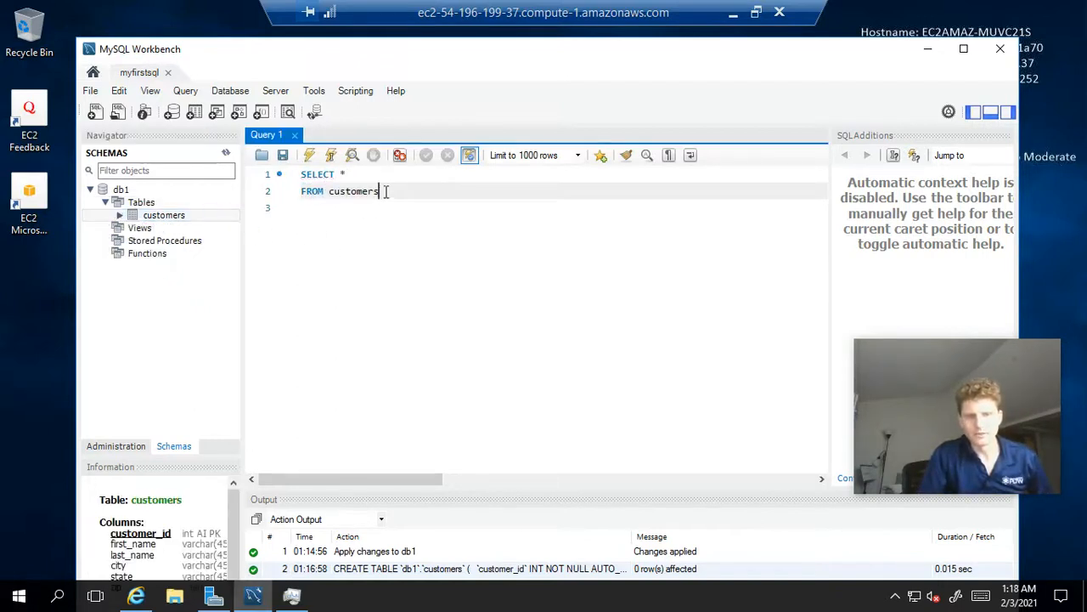
mouse_move(309, 154)
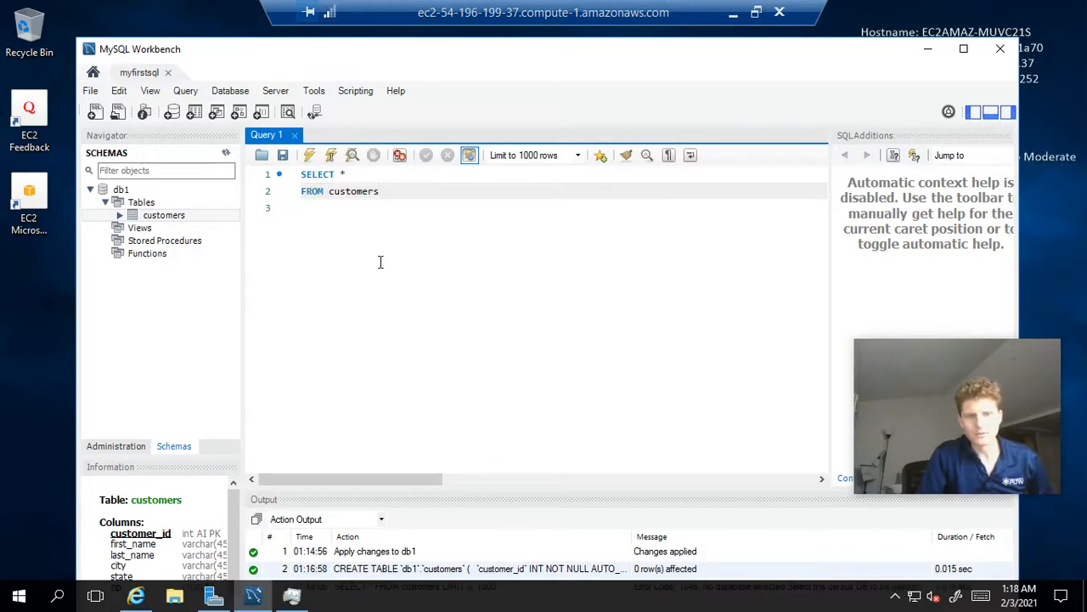
left_click(310, 155)
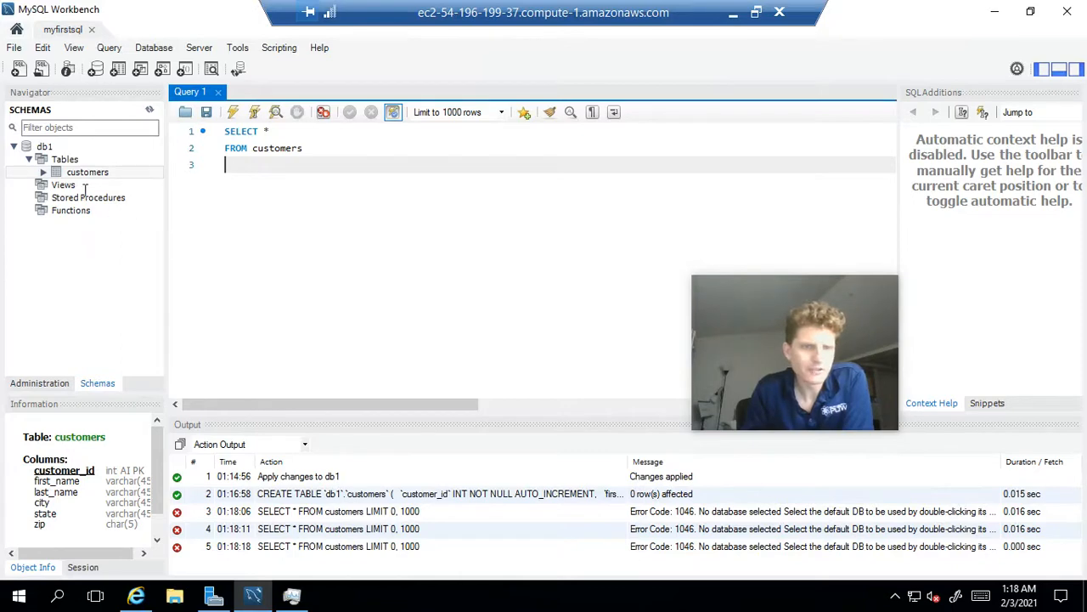
- Set db1 as default schema and rerun SELECT, getting zero rows with six column headers
left_click(45, 146)
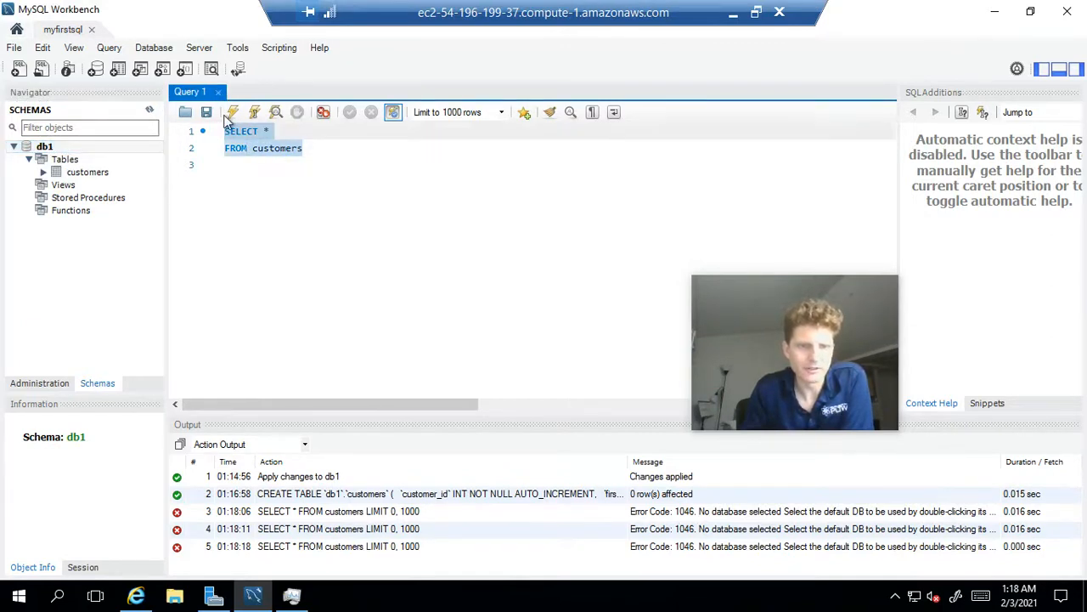
left_click(232, 111)
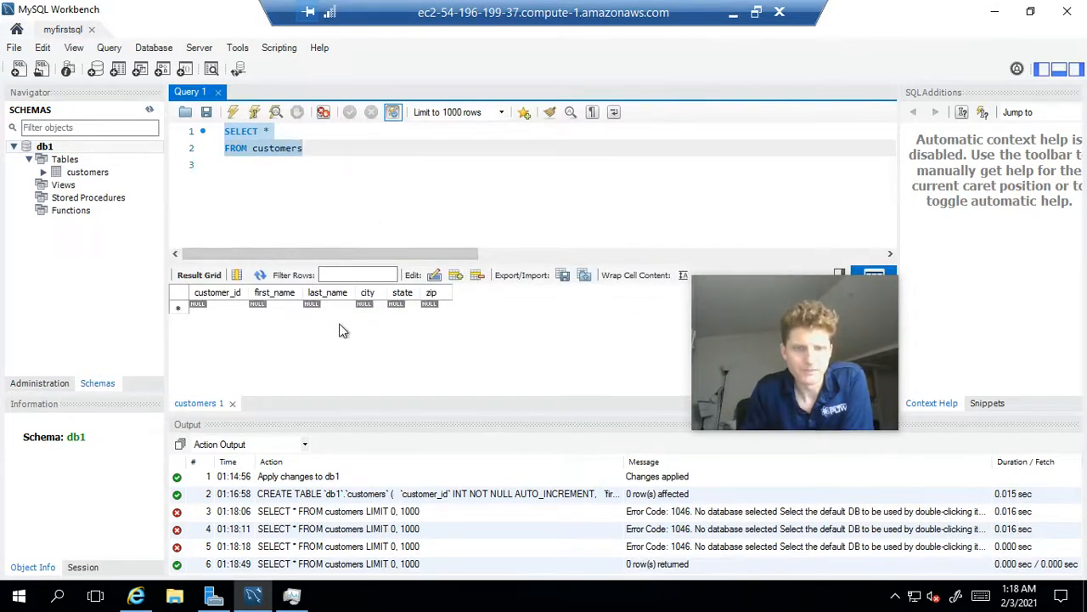
mouse_move(334, 325)
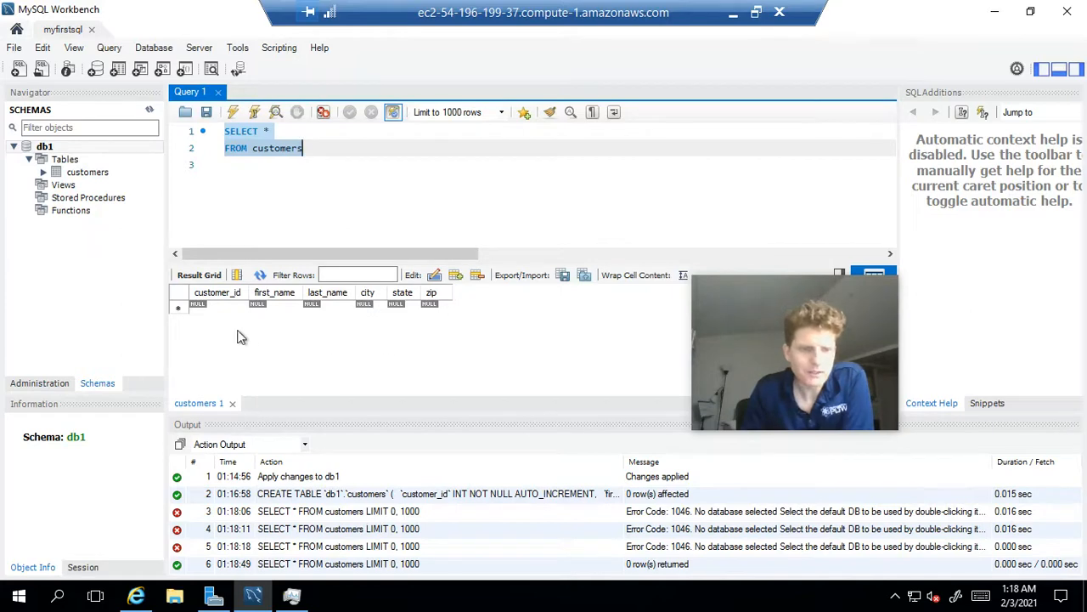
mouse_move(395, 297)
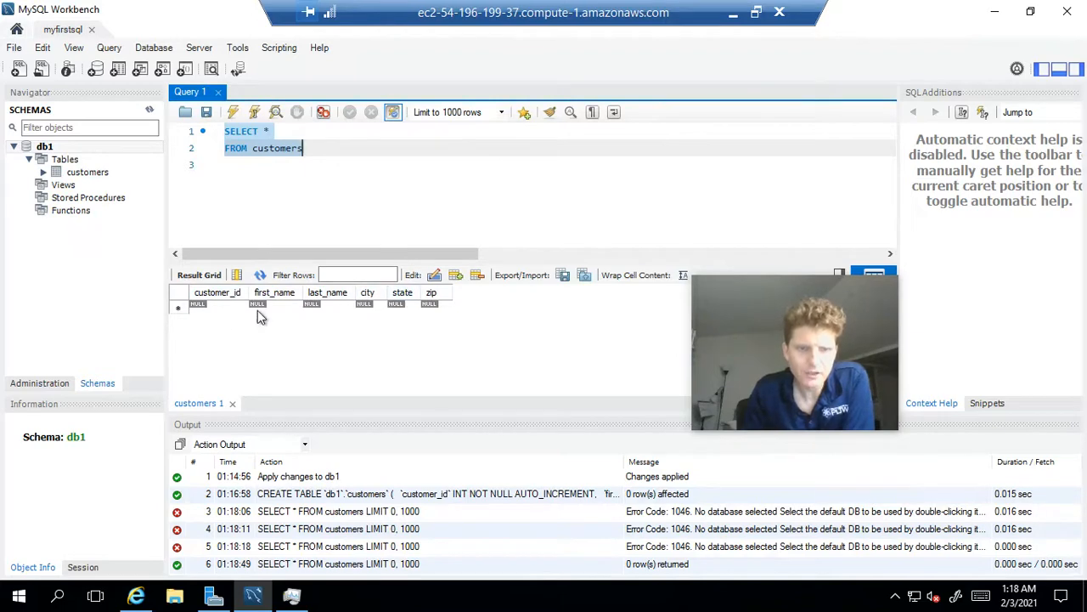
mouse_move(435, 317)
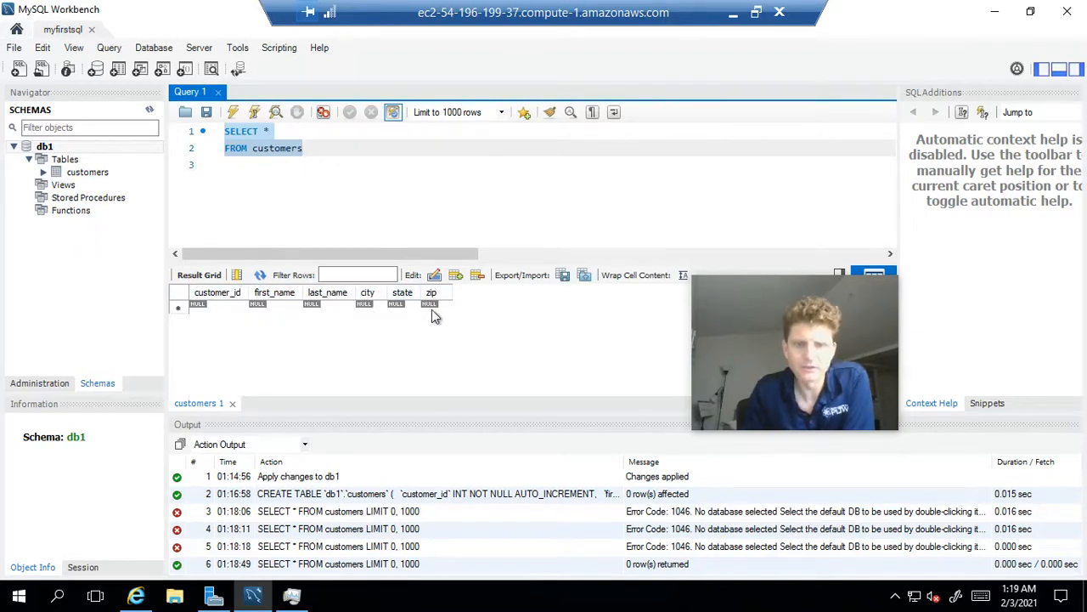
mouse_move(465, 315)
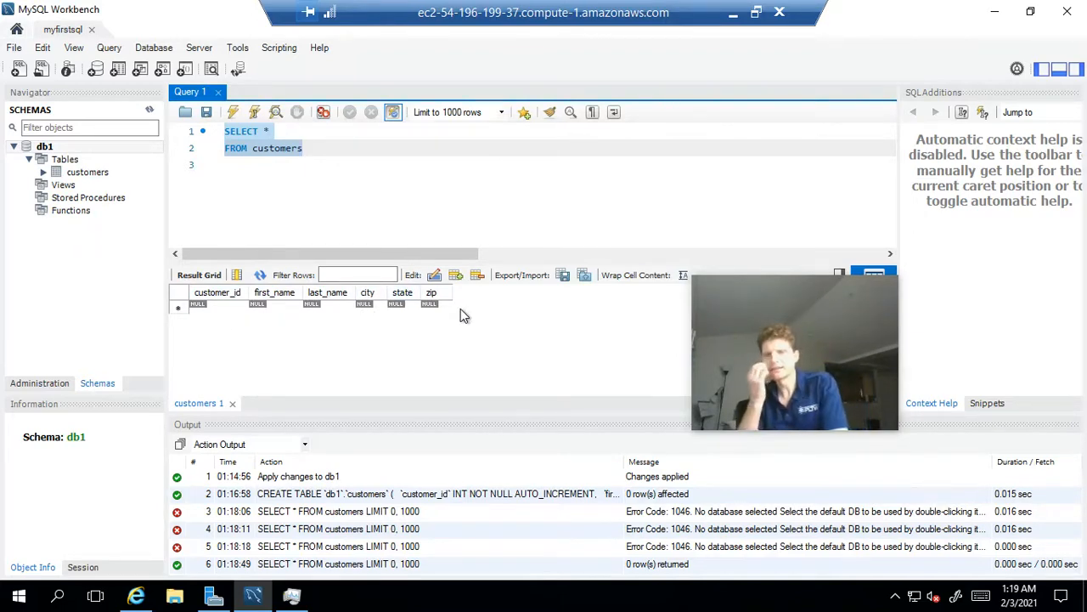